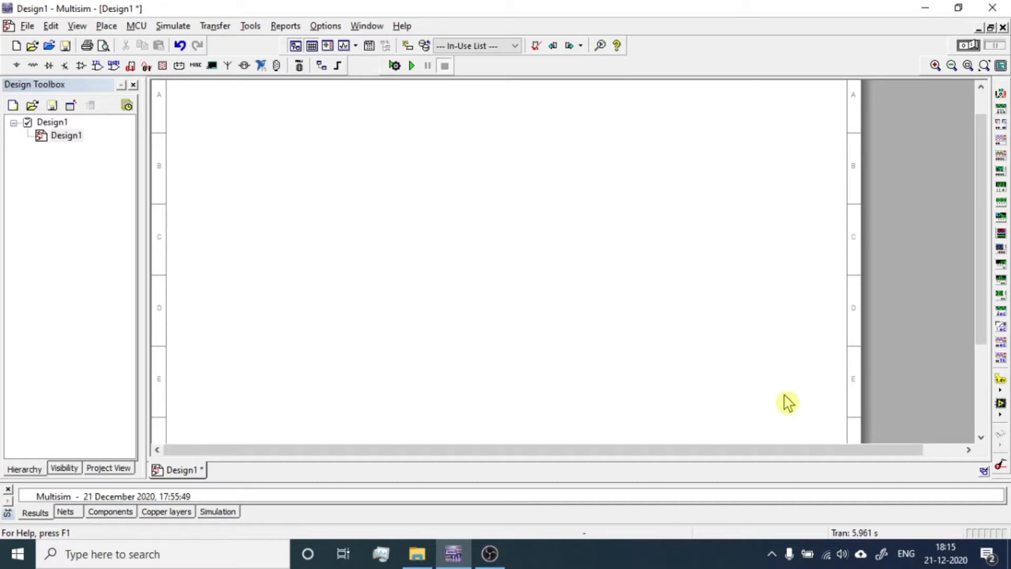
mouse_move(564, 200)
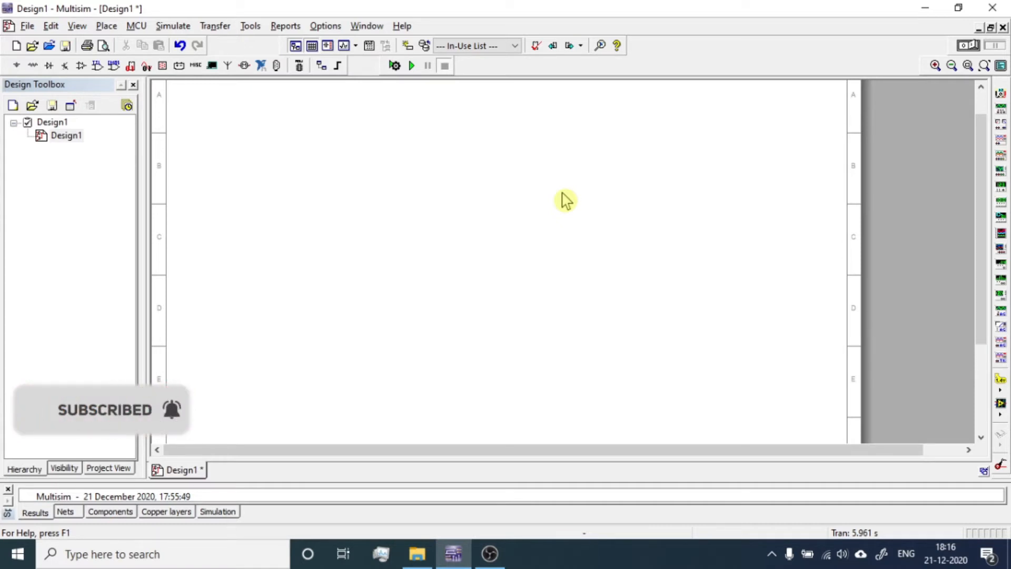
mouse_move(1000, 161)
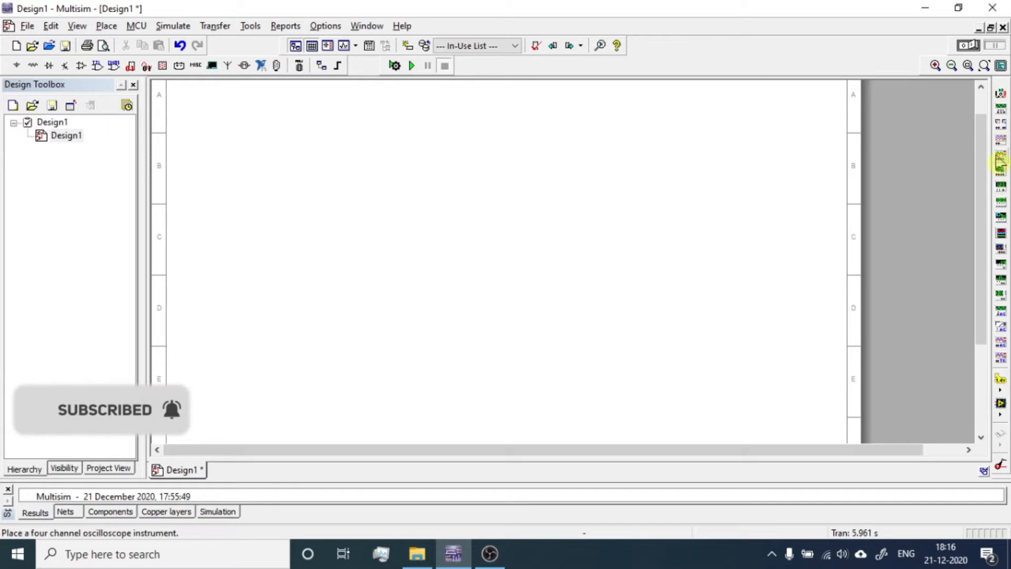
mouse_move(1000, 137)
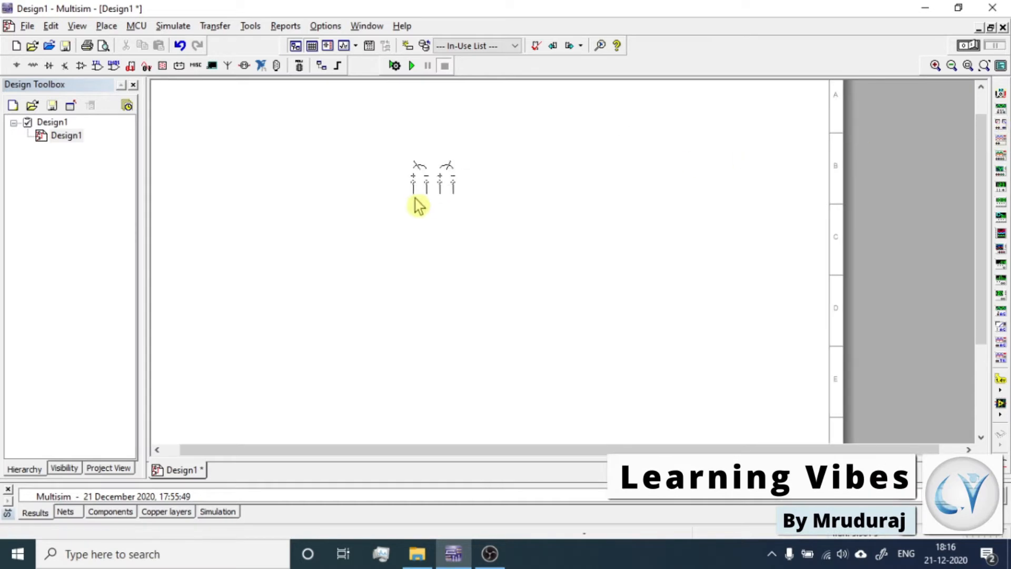
- Drop wattmeter XWM1 on the schematic and open its readout panel
left_click(404, 180)
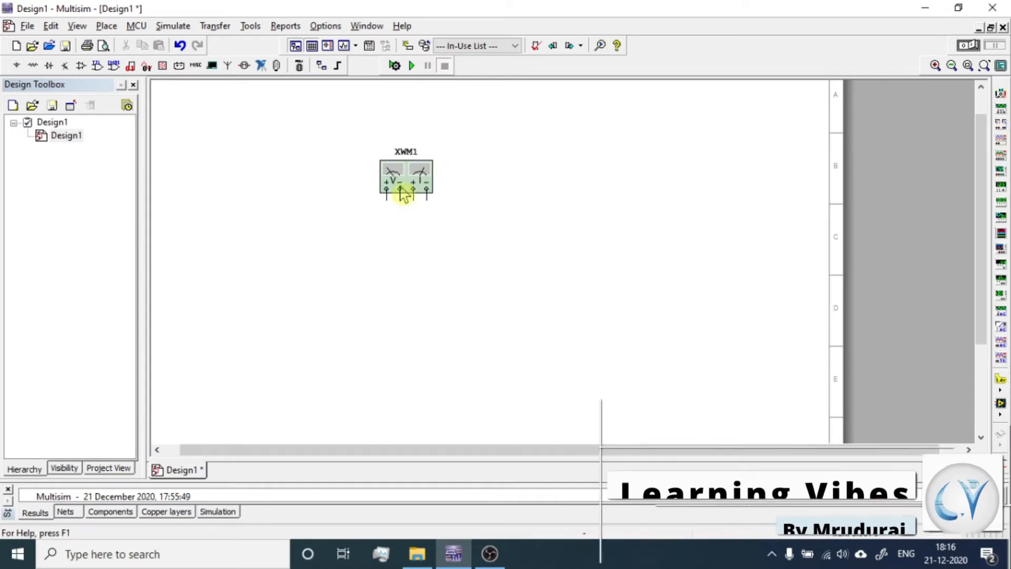
double_click(405, 179)
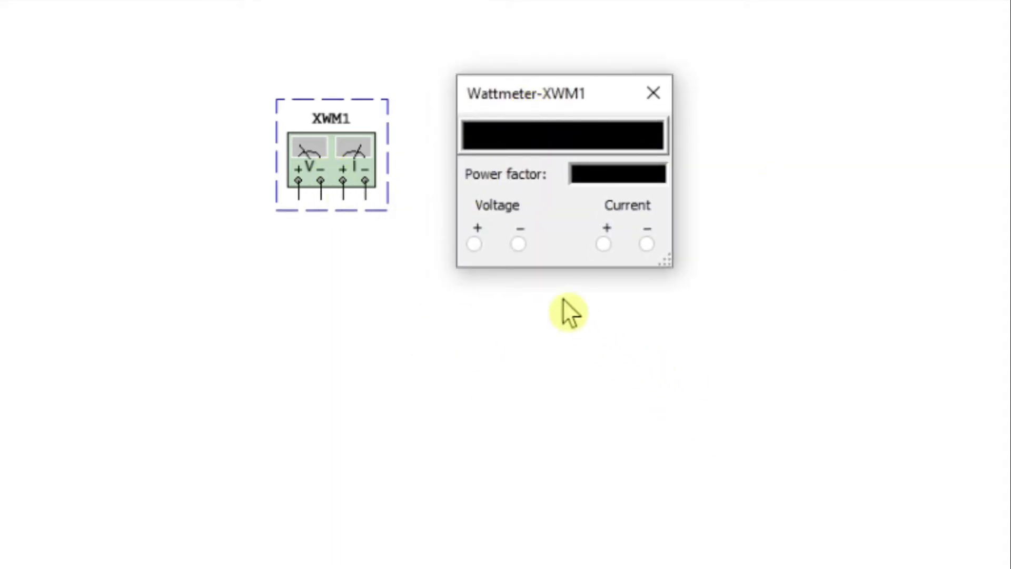
mouse_move(519, 258)
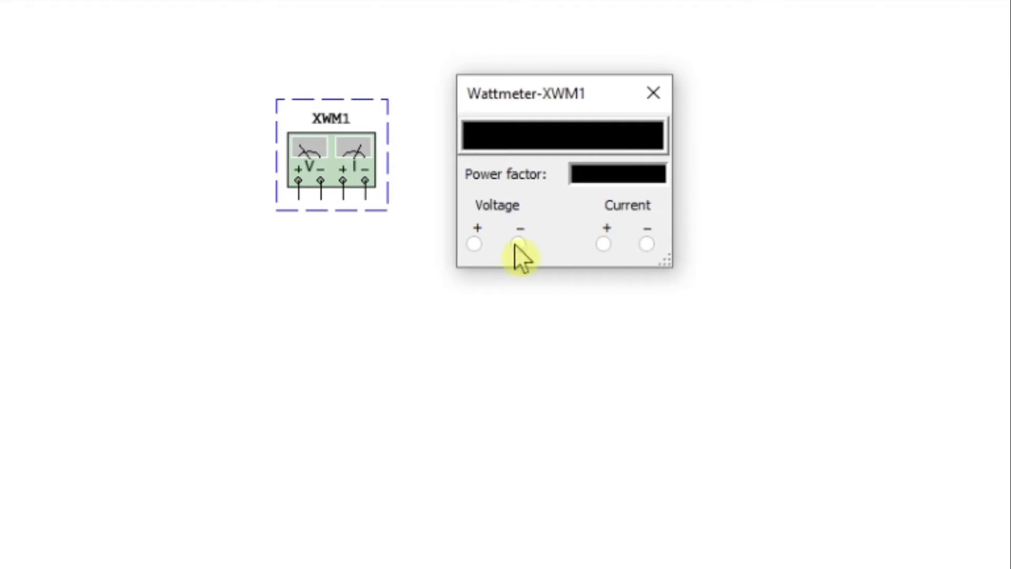
mouse_move(578, 252)
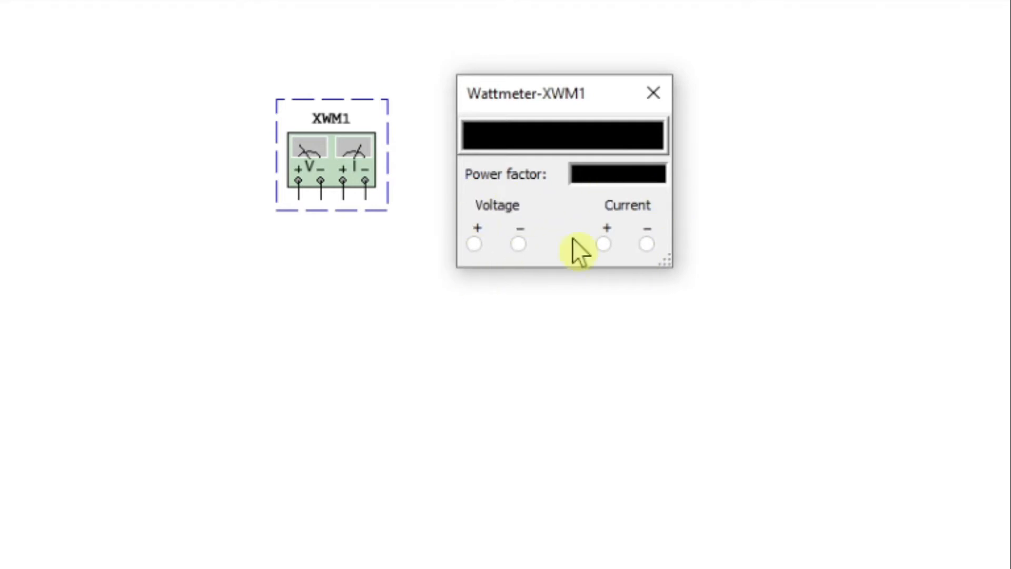
mouse_move(616, 191)
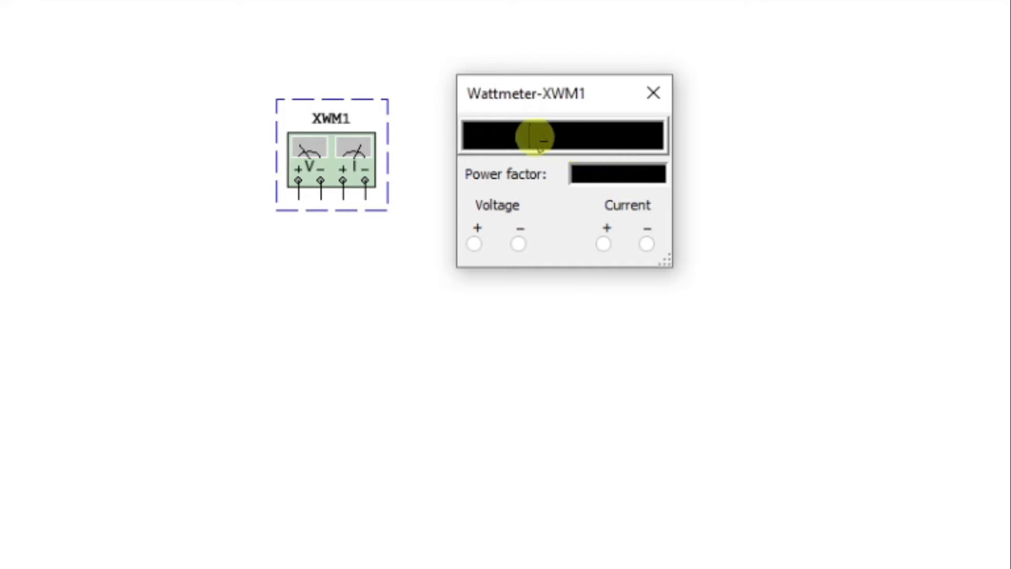
mouse_move(677, 128)
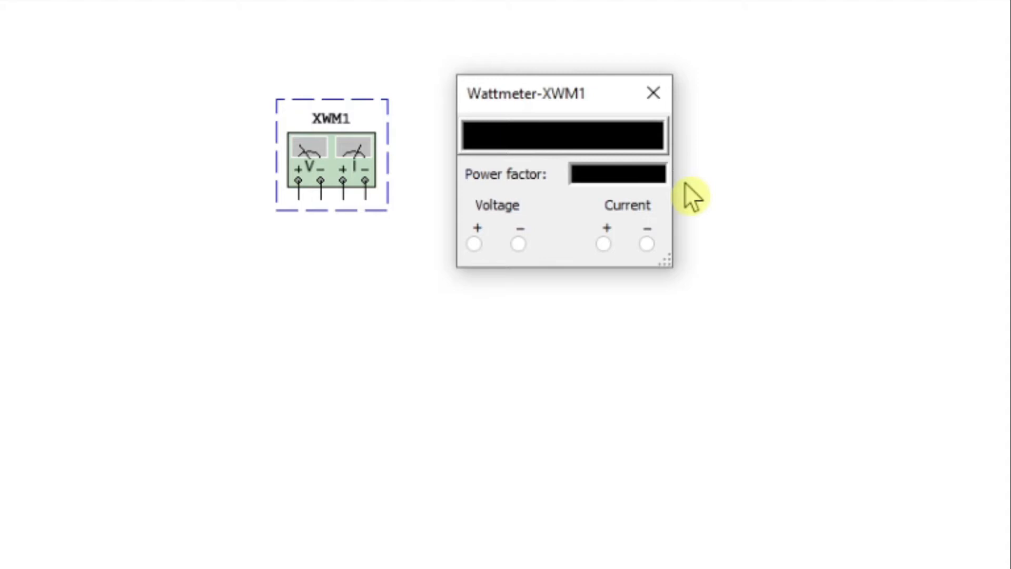
mouse_move(651, 184)
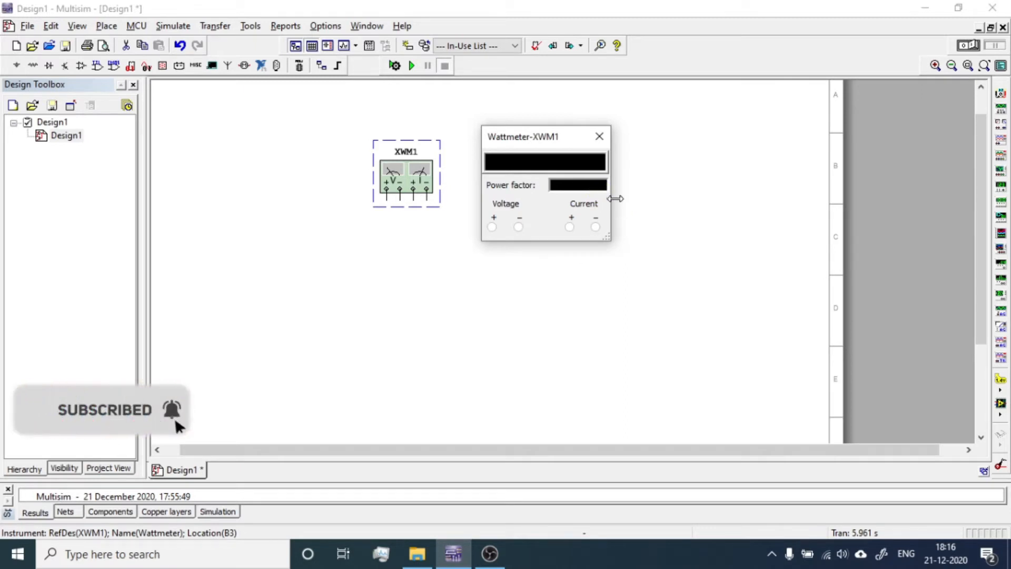
mouse_move(613, 203)
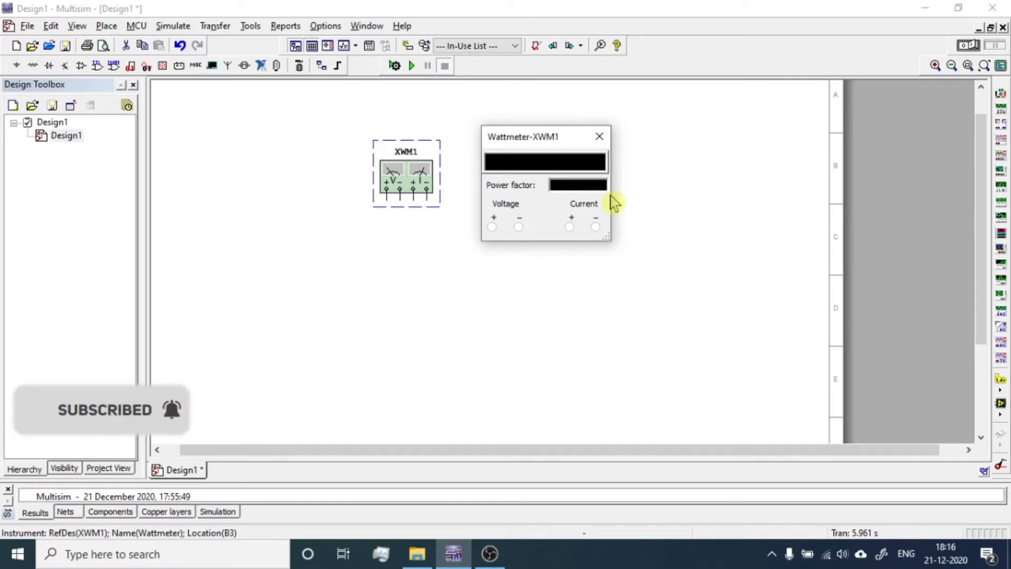
mouse_move(600, 137)
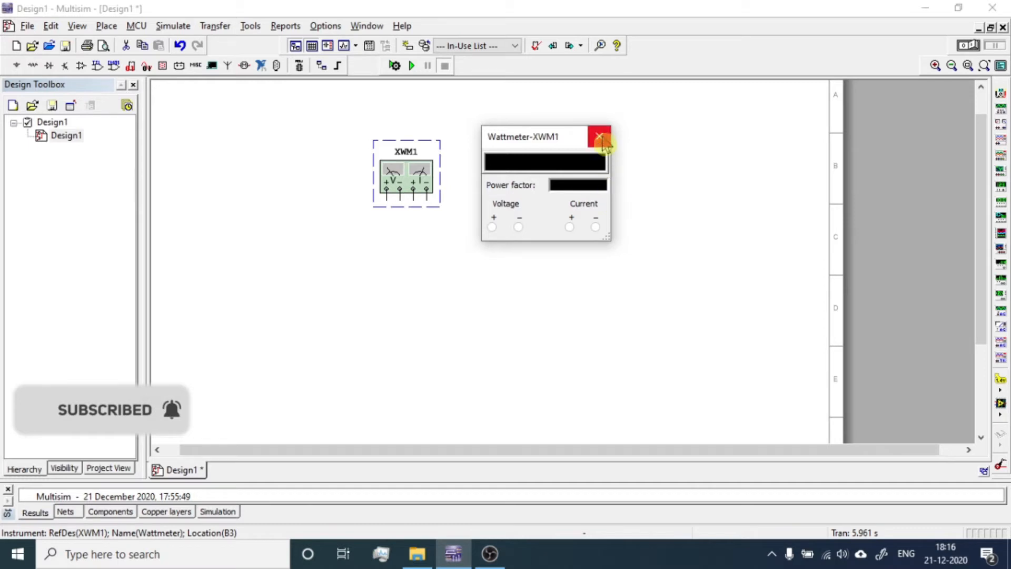
- Close the readout and place an AC_POWER source and GROUND from Sources > POWER_SOURCES
left_click(600, 137)
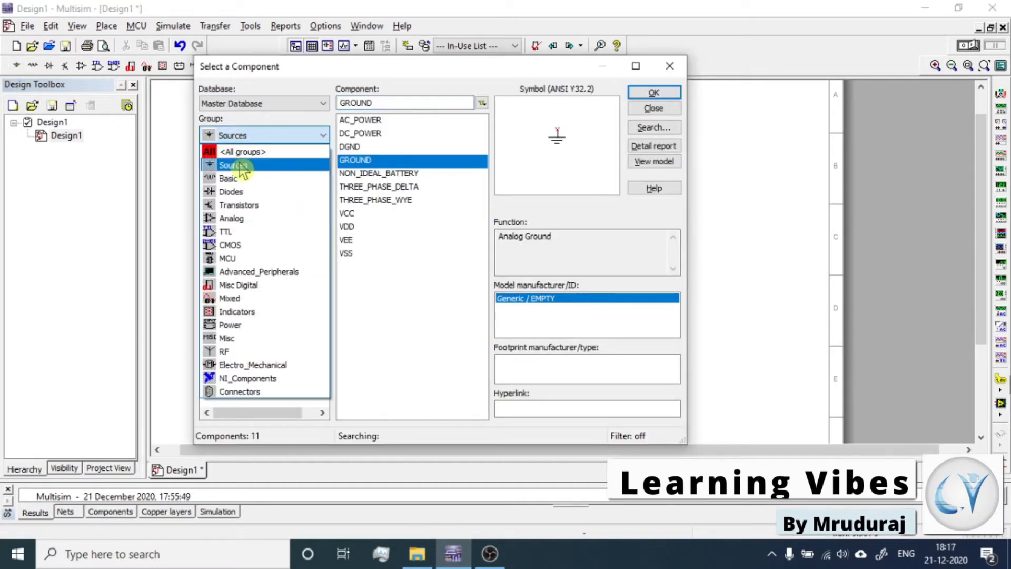
left_click(232, 164)
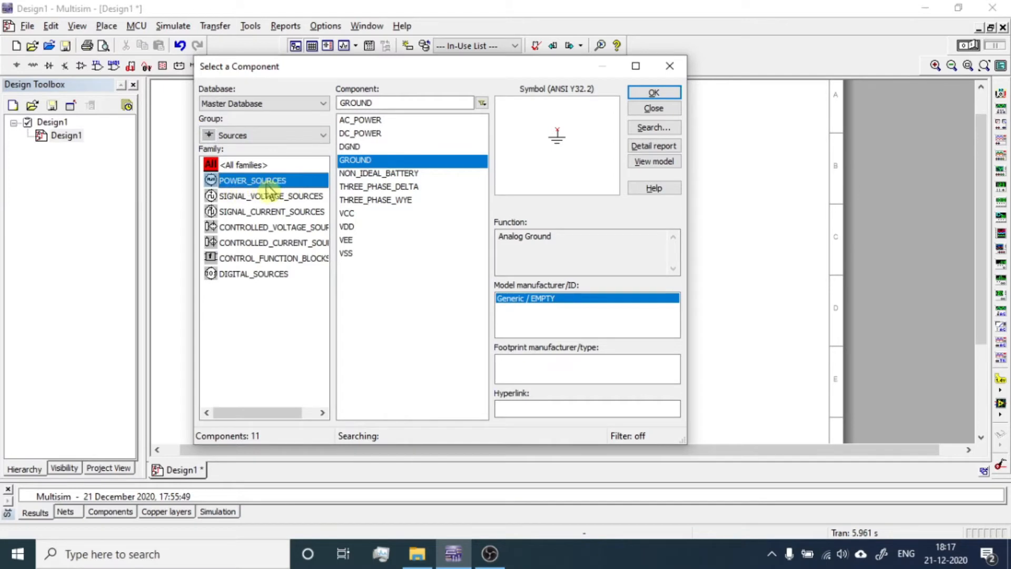
left_click(360, 120)
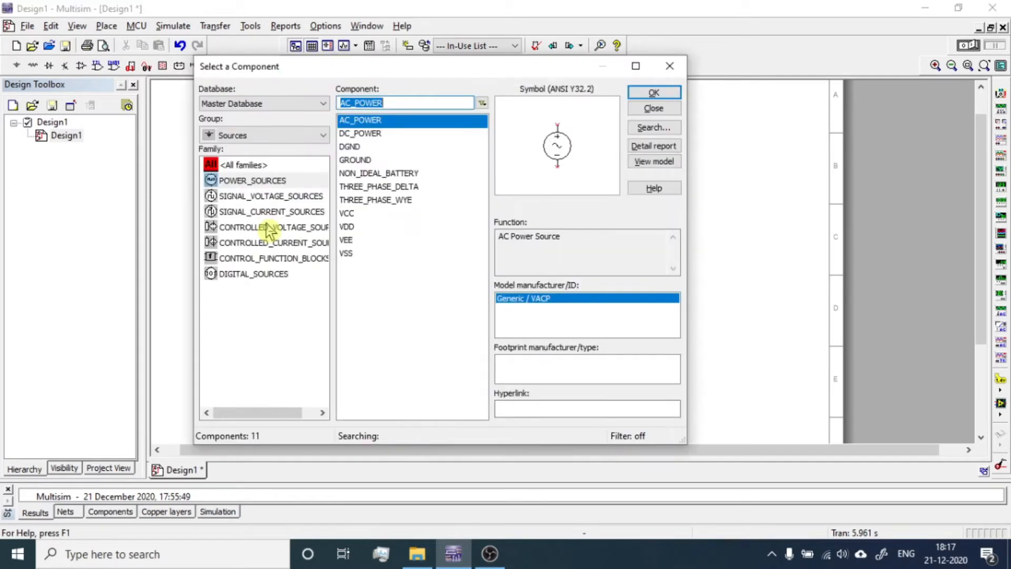
left_click(354, 160)
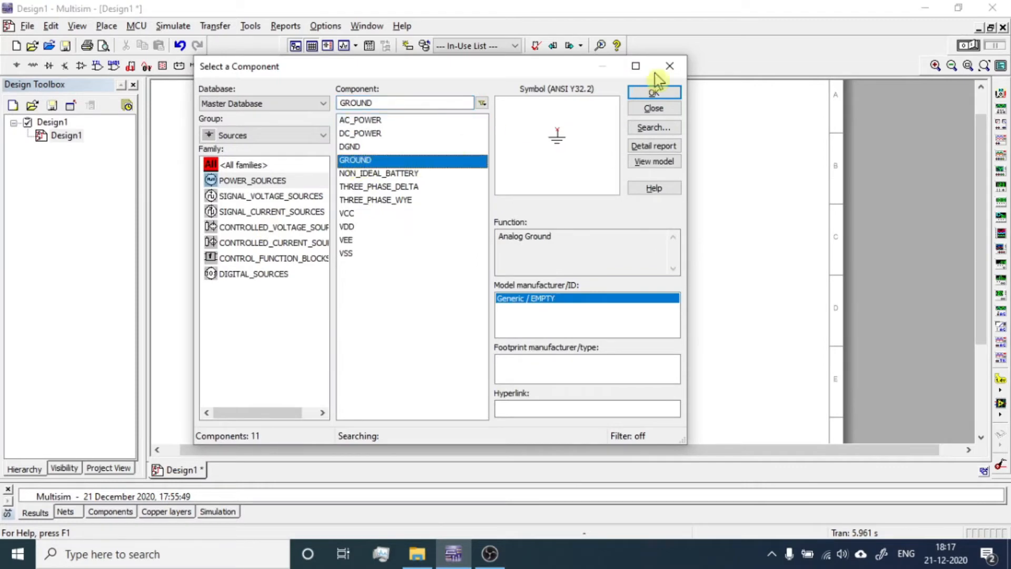
mouse_move(376, 304)
type("28k")
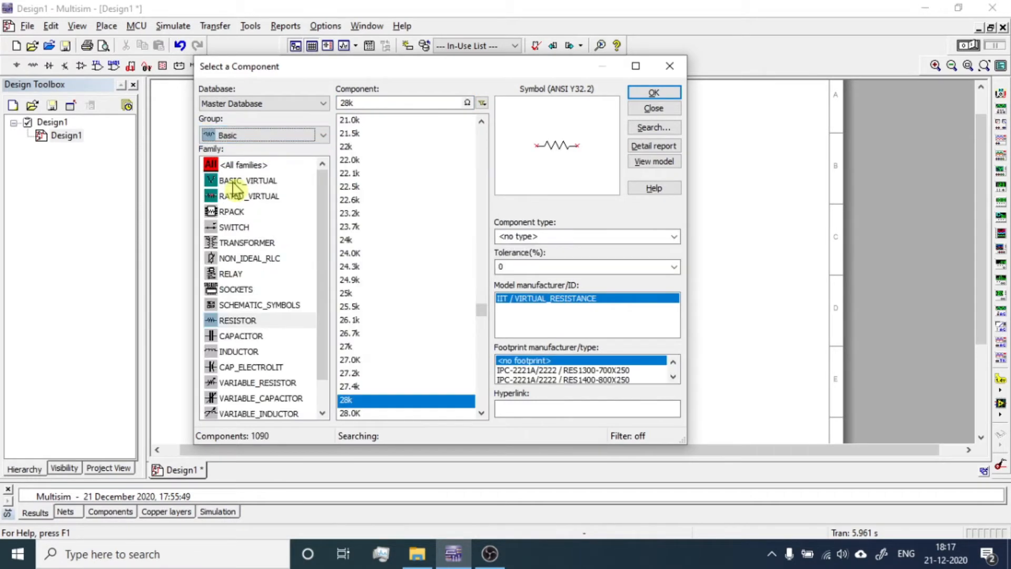
- Place a 28k RESISTOR from the Basic group
left_click(237, 320)
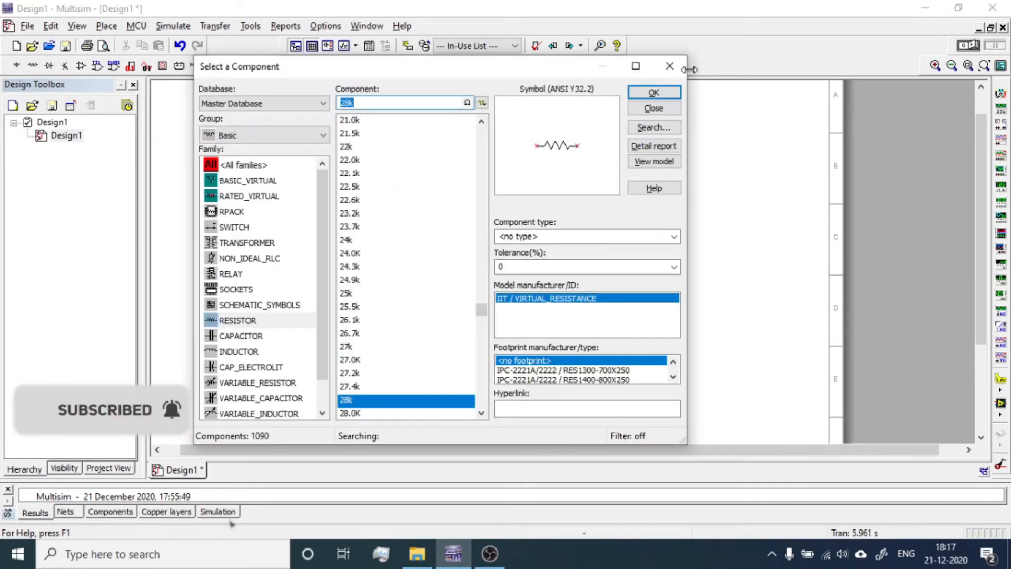
left_click(653, 92)
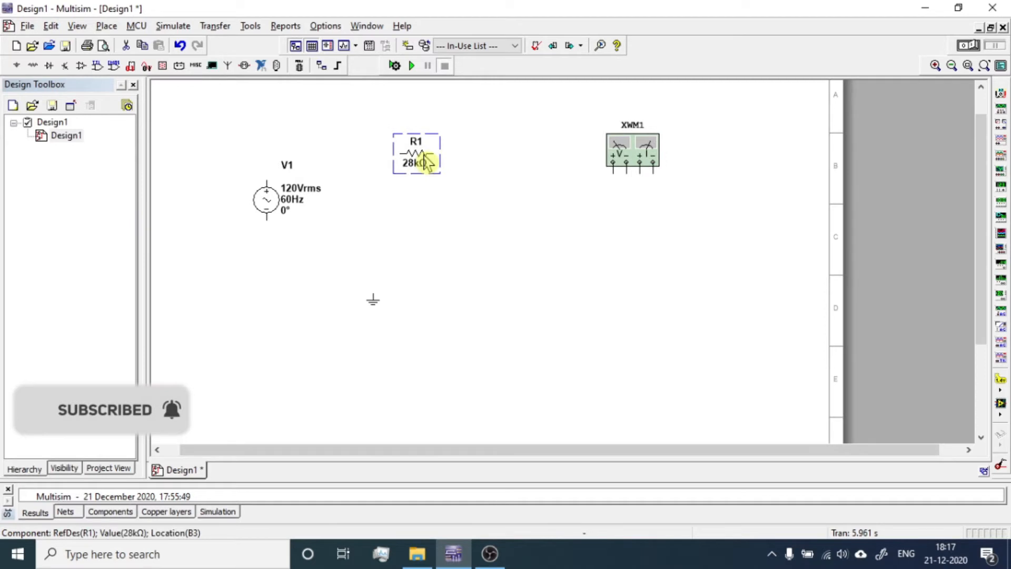
- Check XWM1's readout panel and close it again
double_click(632, 153)
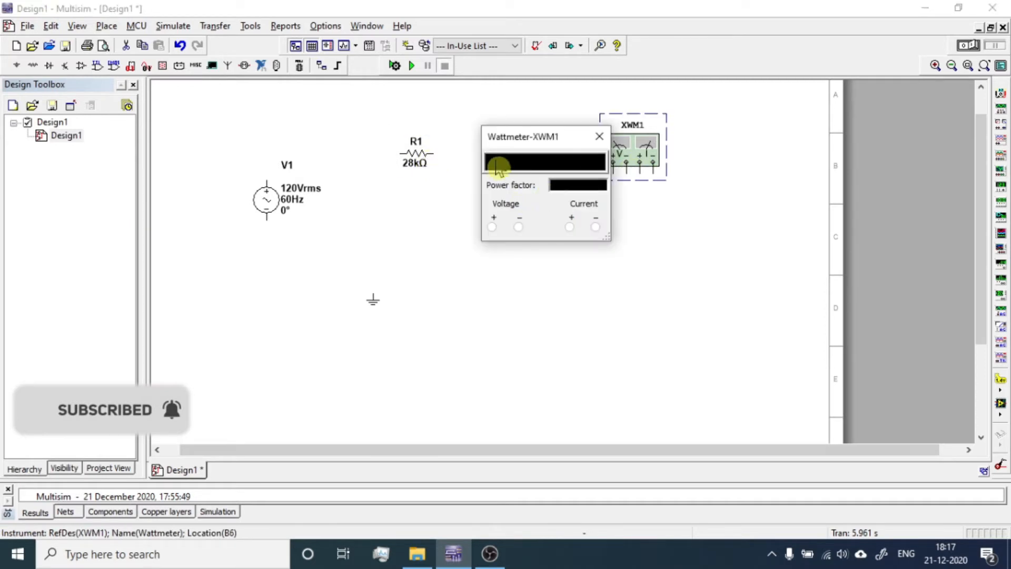
mouse_move(553, 196)
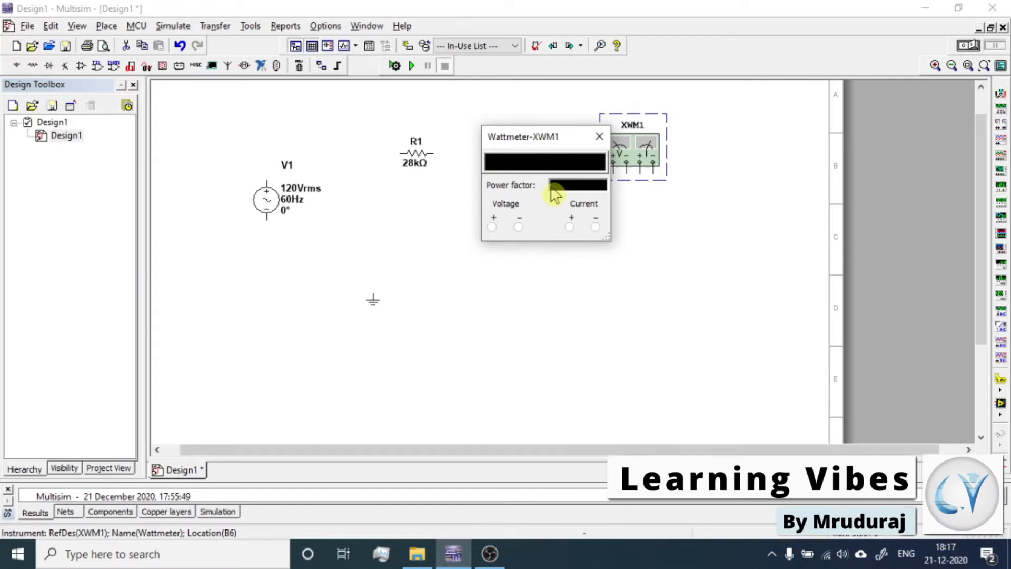
left_click(599, 136)
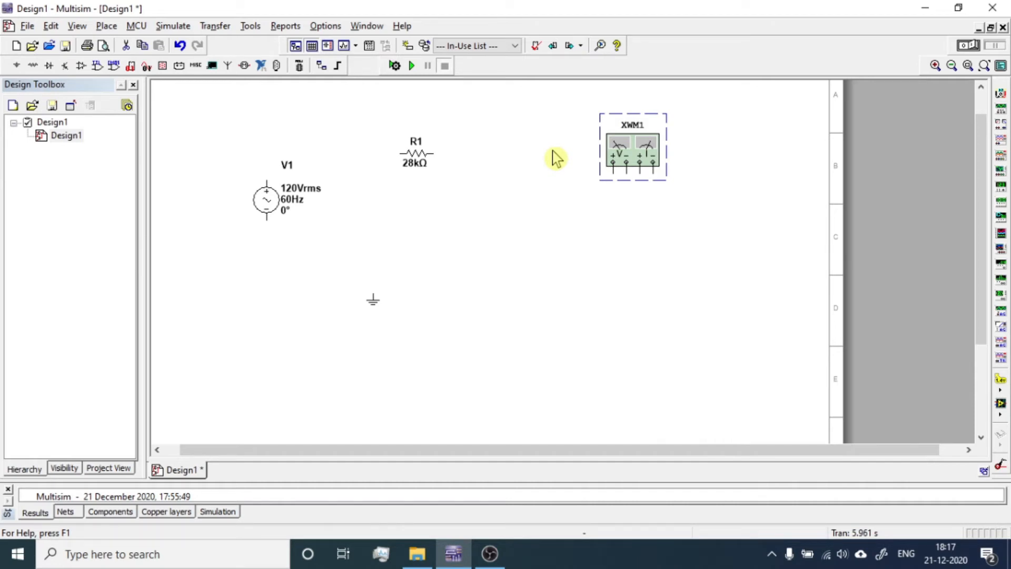
mouse_move(422, 162)
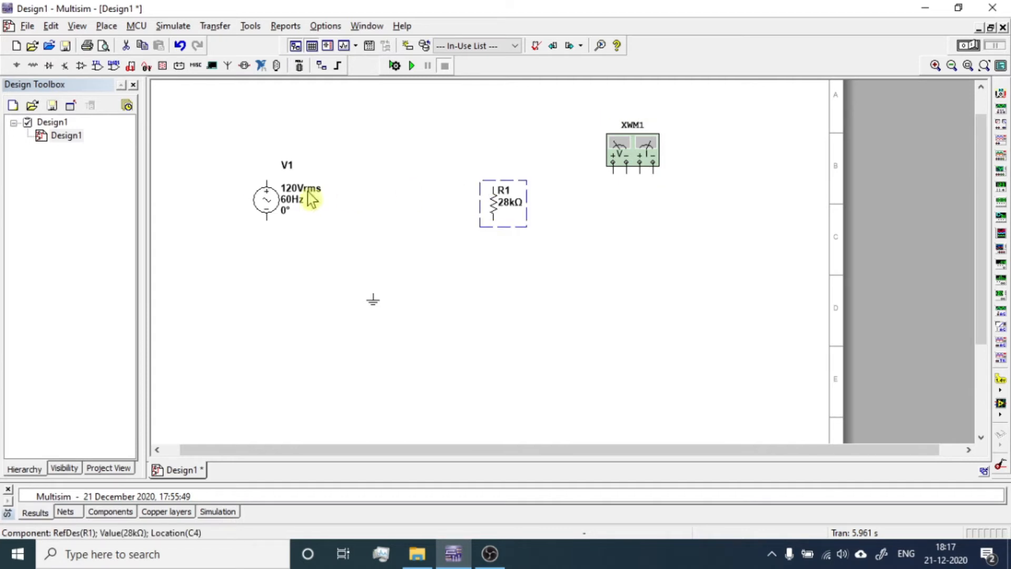
- Set AC source V1 to 230 Vrms at 50 Hz in its Value settings
double_click(266, 200)
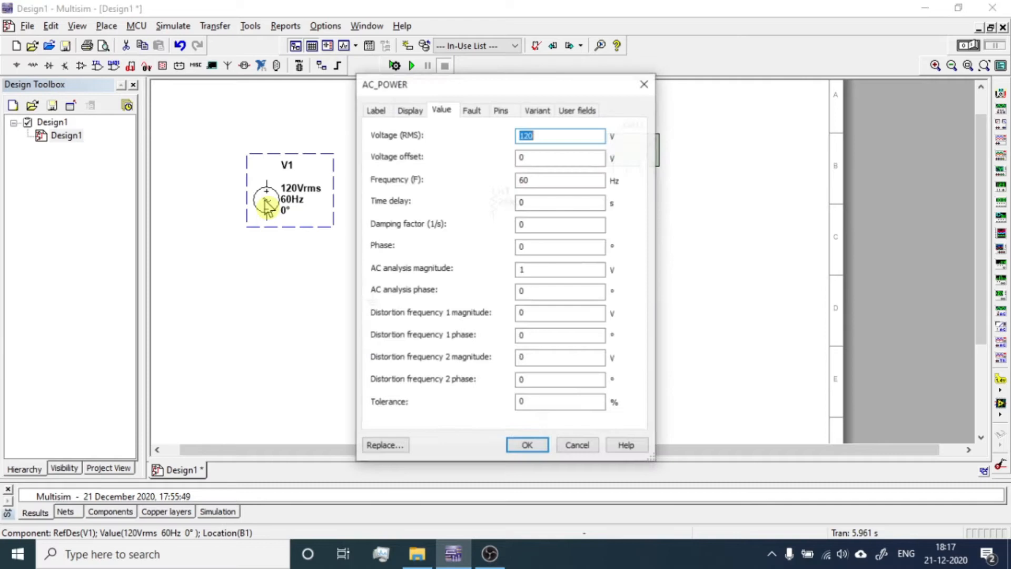
left_click(527, 444)
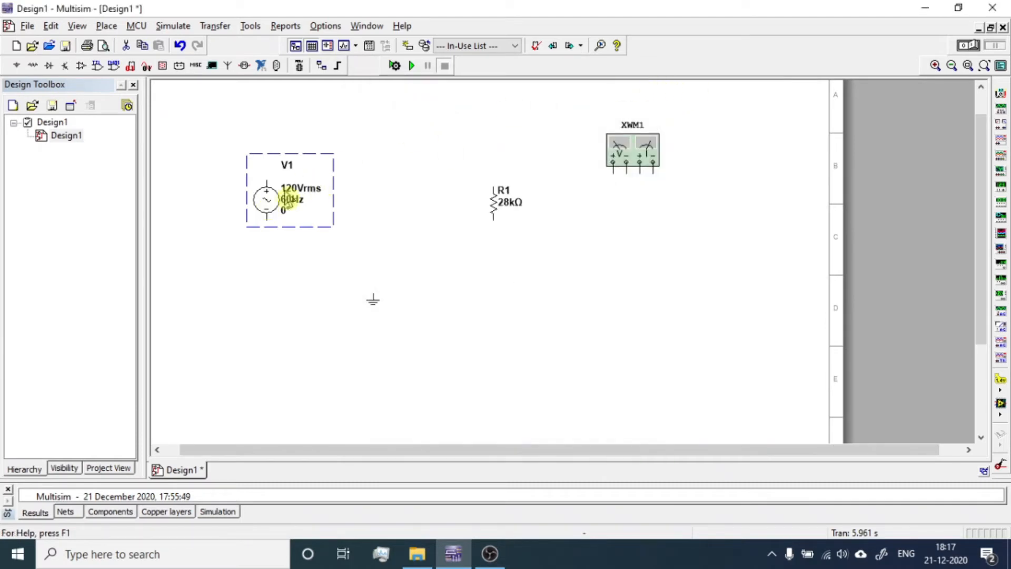
double_click(287, 200)
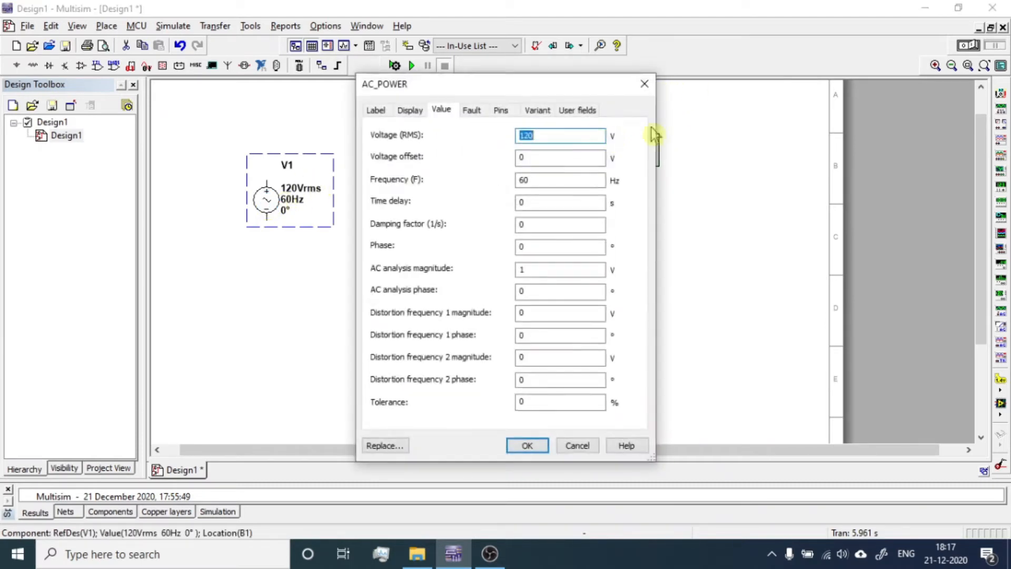
type("23")
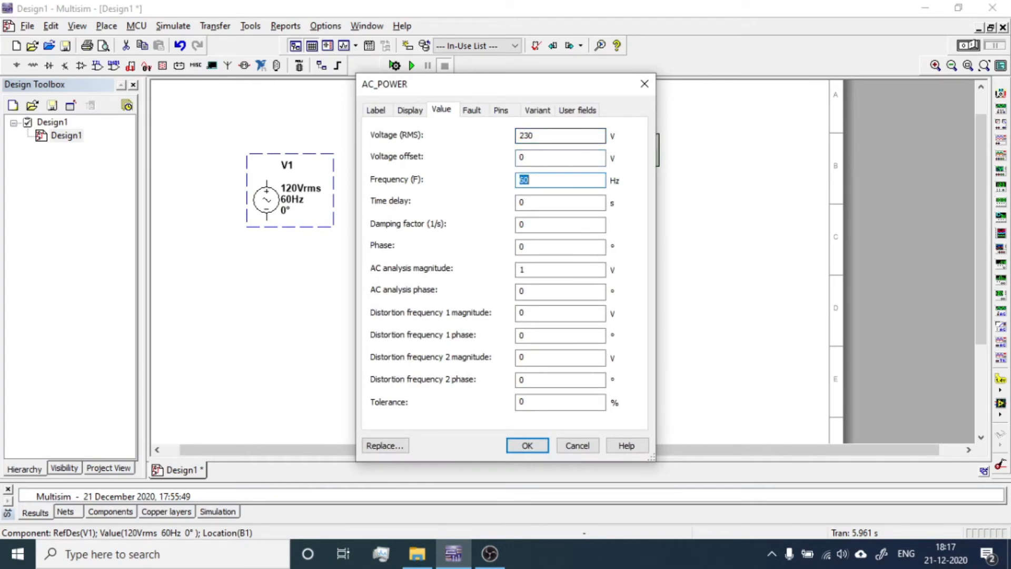
type("50")
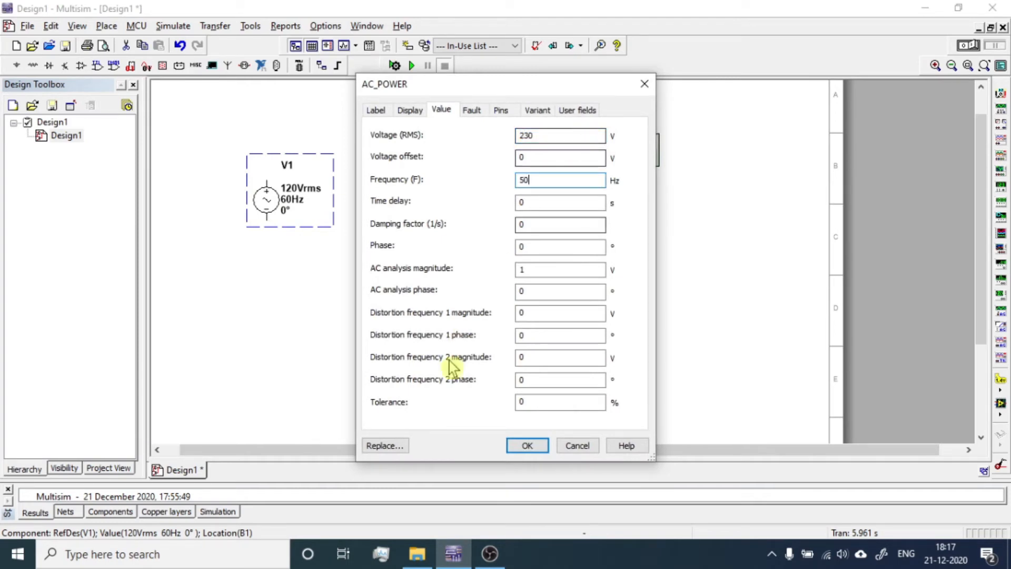
left_click(526, 446)
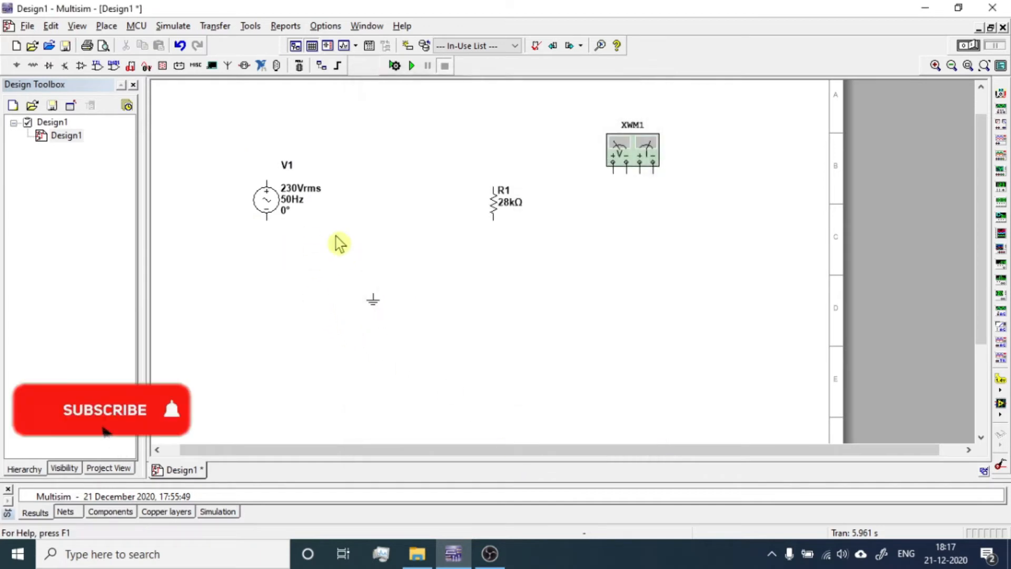
- Set resistor R1's resistance to 100 Ω in its properties
left_click(496, 203)
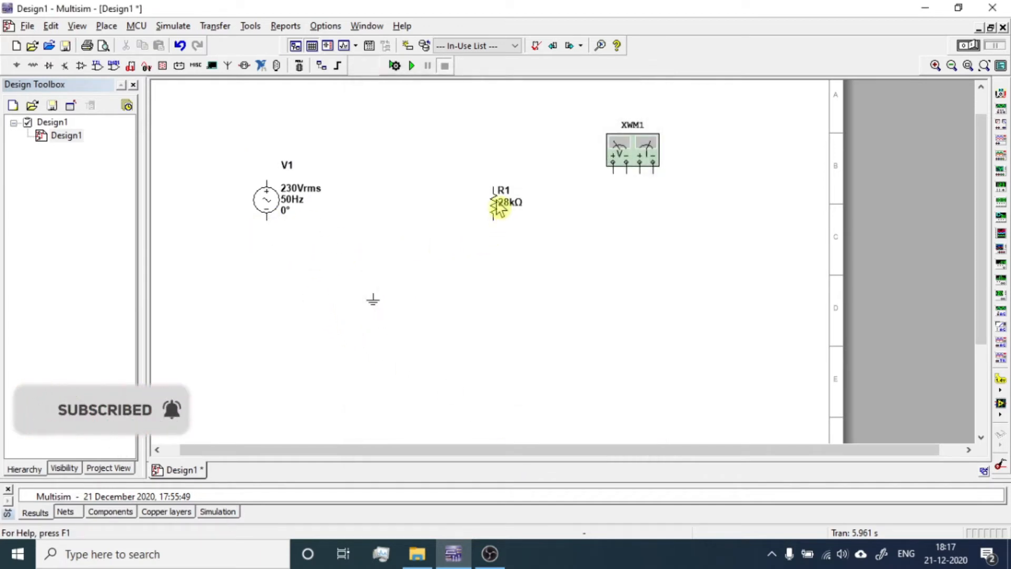
left_click(502, 191)
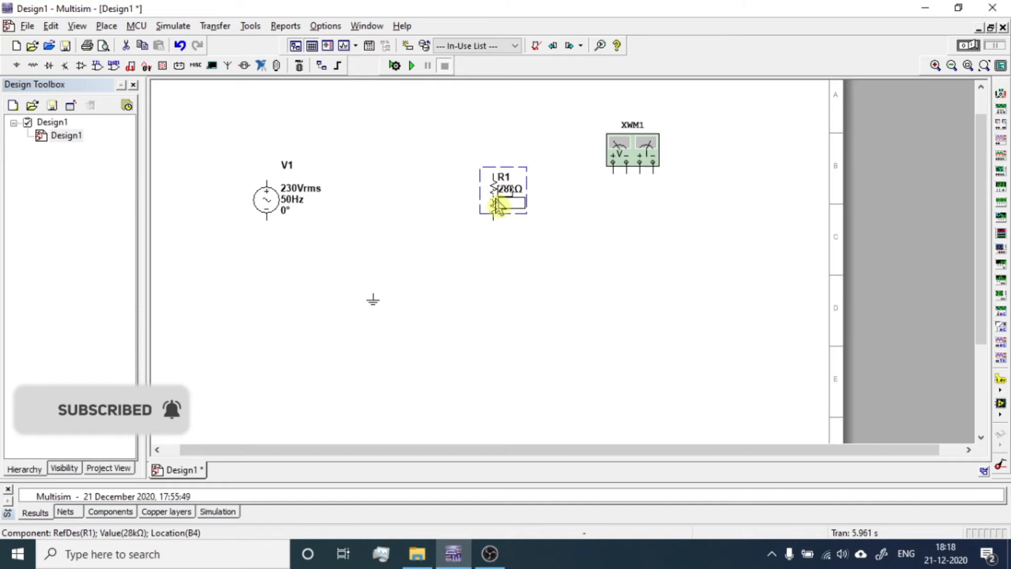
double_click(503, 191)
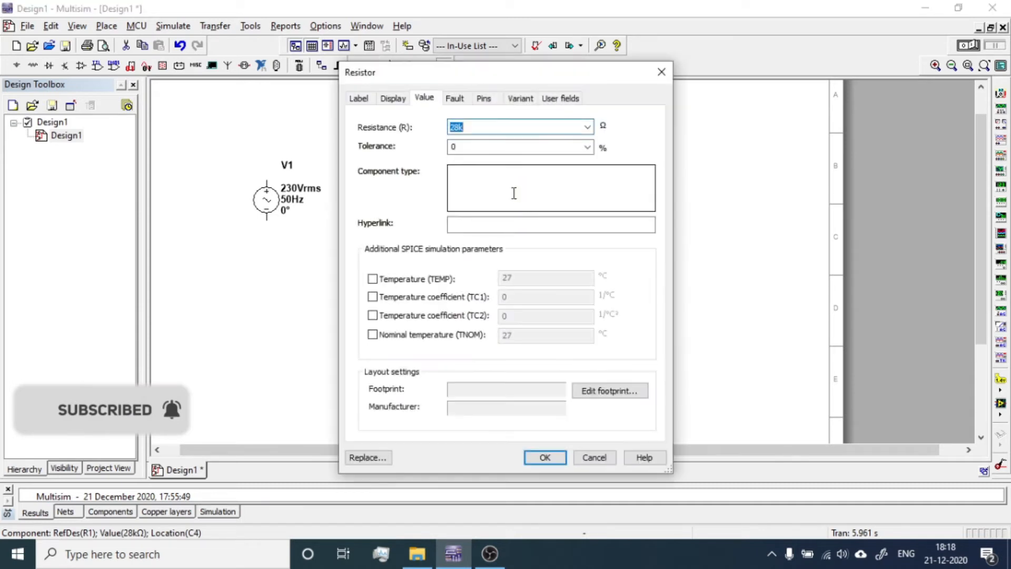
mouse_move(509, 161)
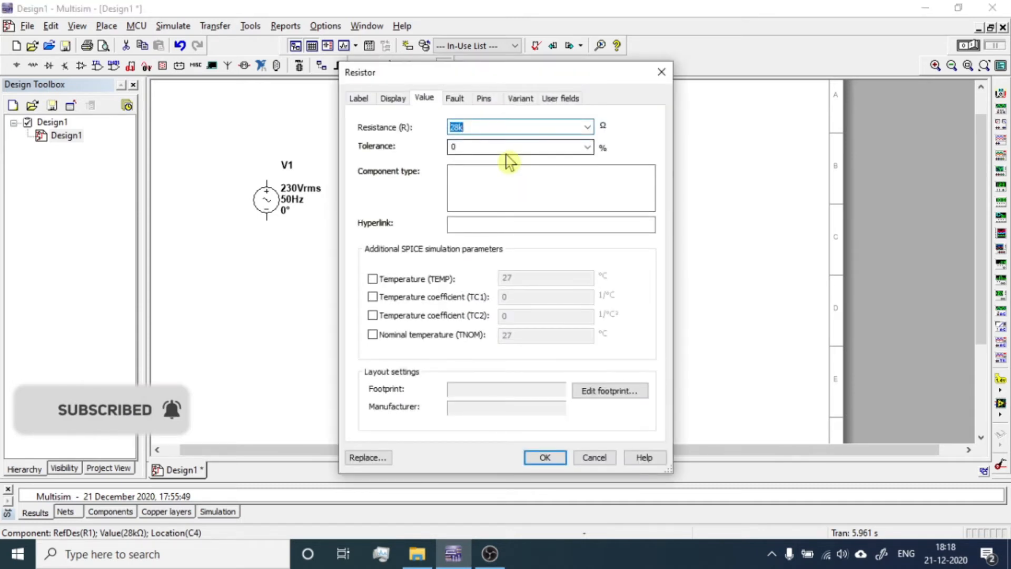
type("100")
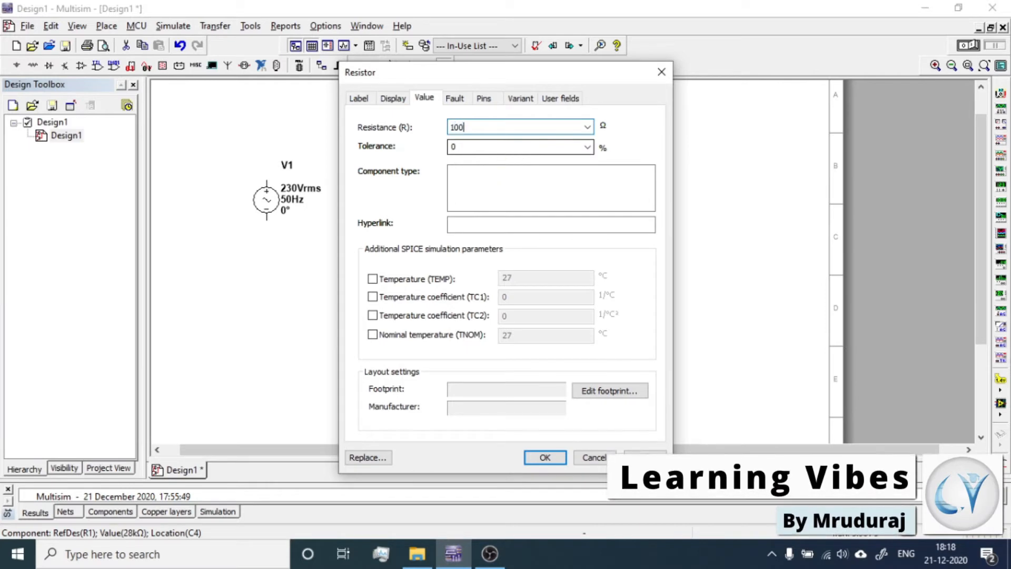
left_click(544, 457)
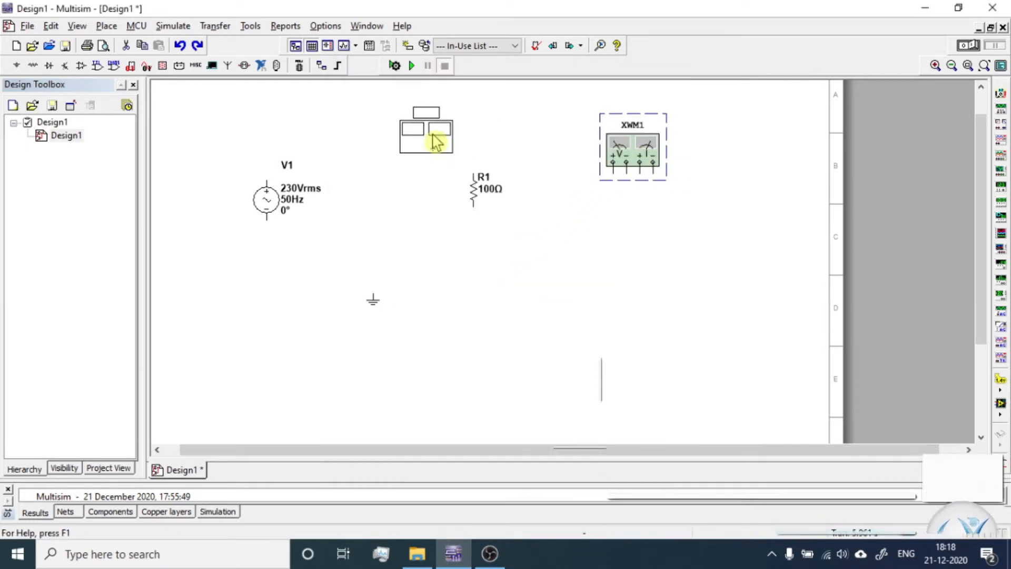
- View XWM1's readout panel and close it again
double_click(633, 149)
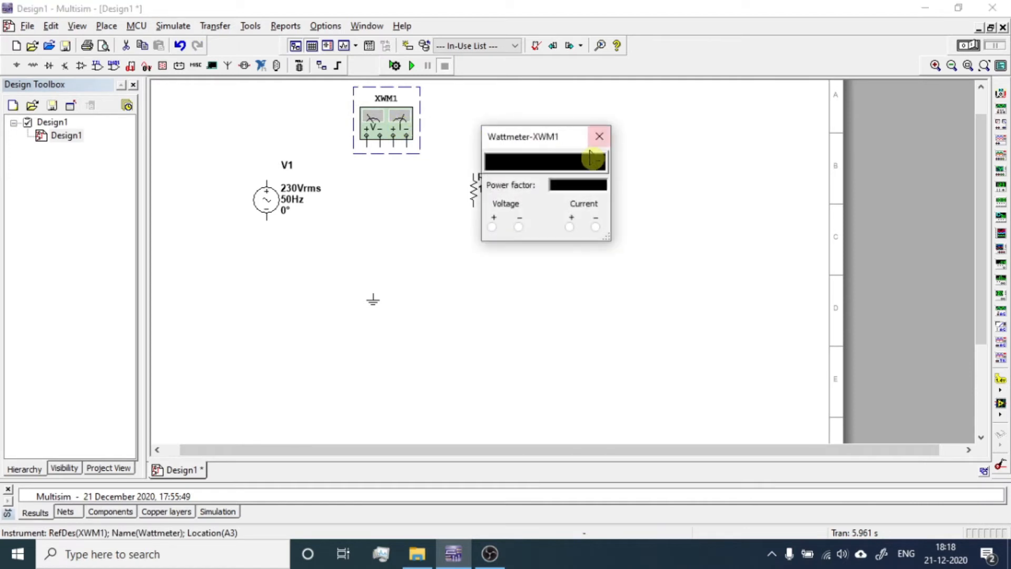
mouse_move(587, 227)
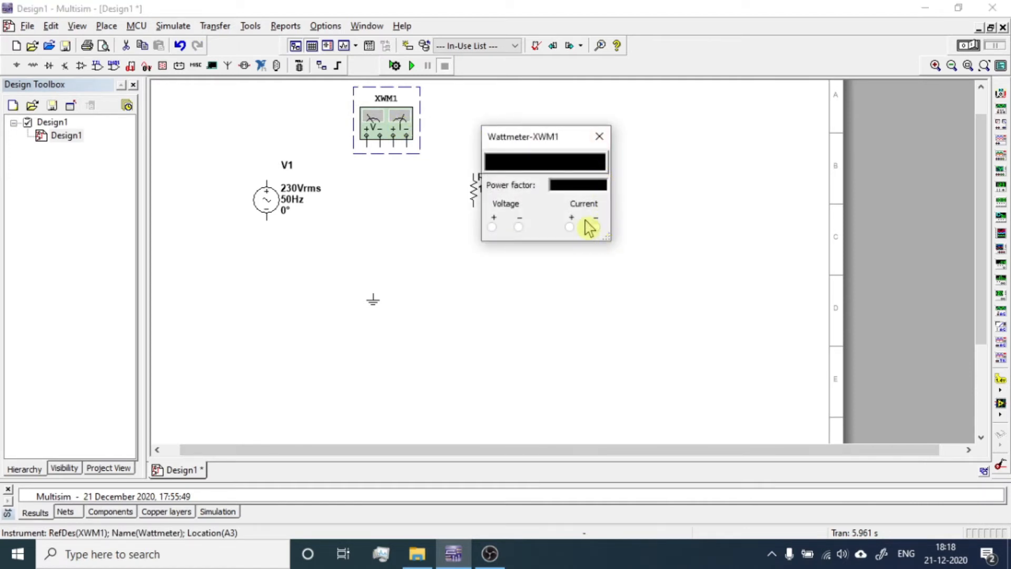
mouse_move(599, 136)
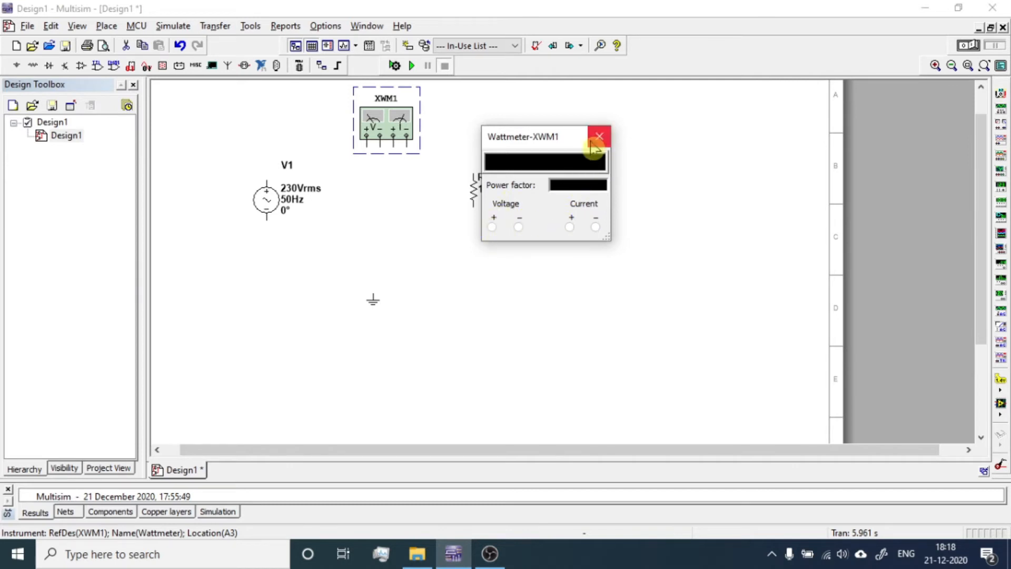
left_click(598, 137)
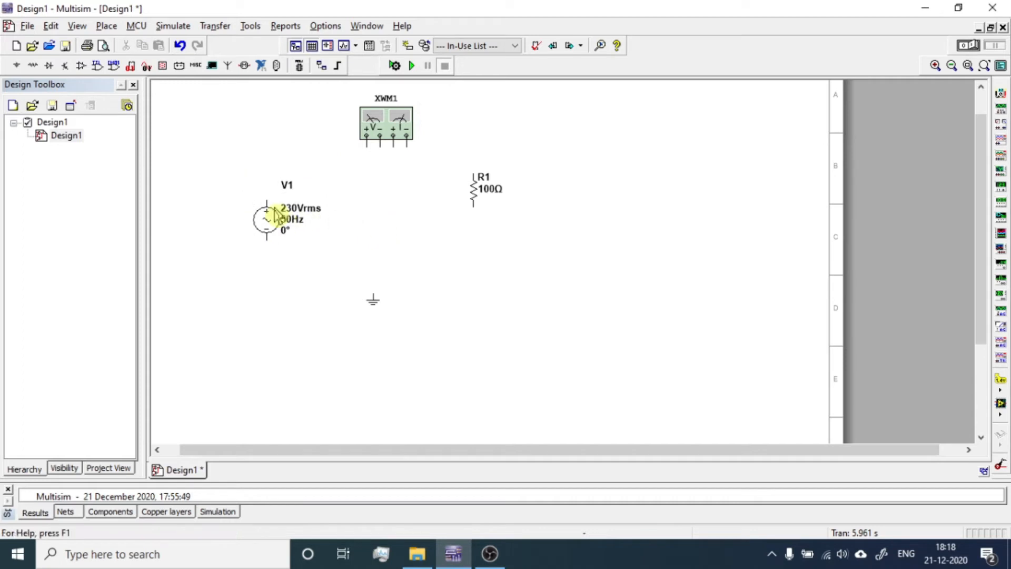
mouse_move(251, 209)
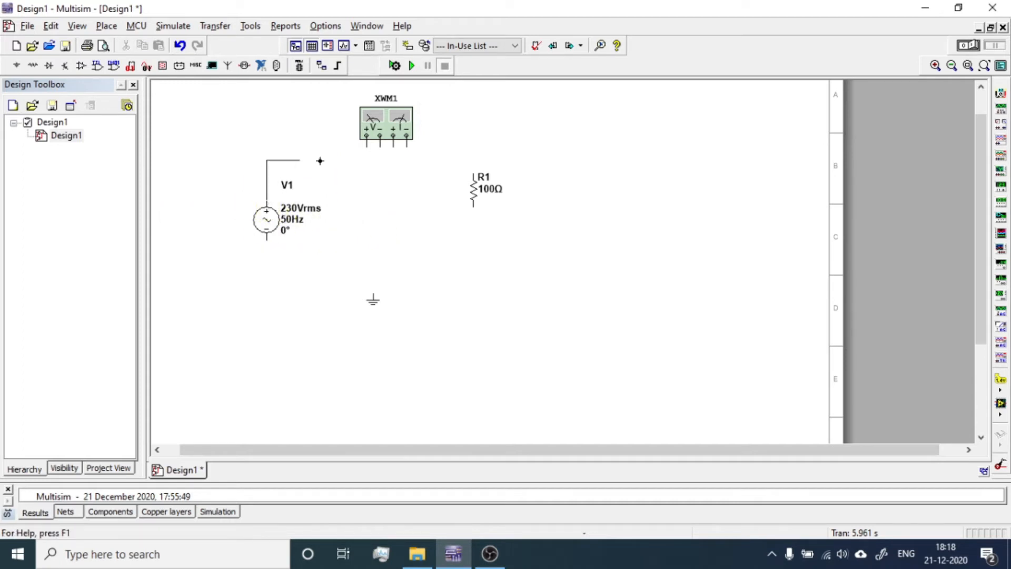
- Start wiring the loop from V1's top terminal toward the wattmeter and R1
left_click(395, 152)
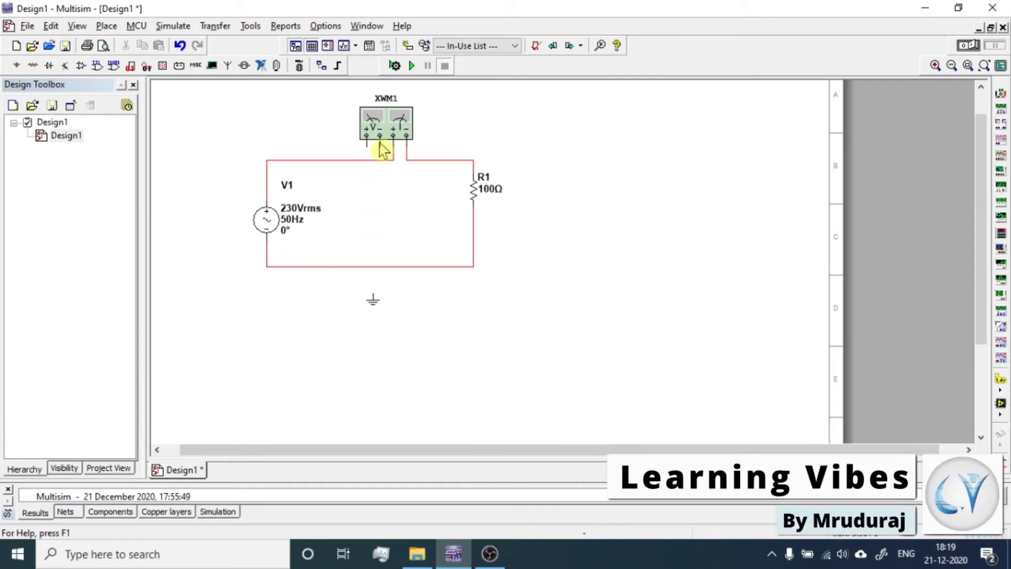
mouse_move(397, 170)
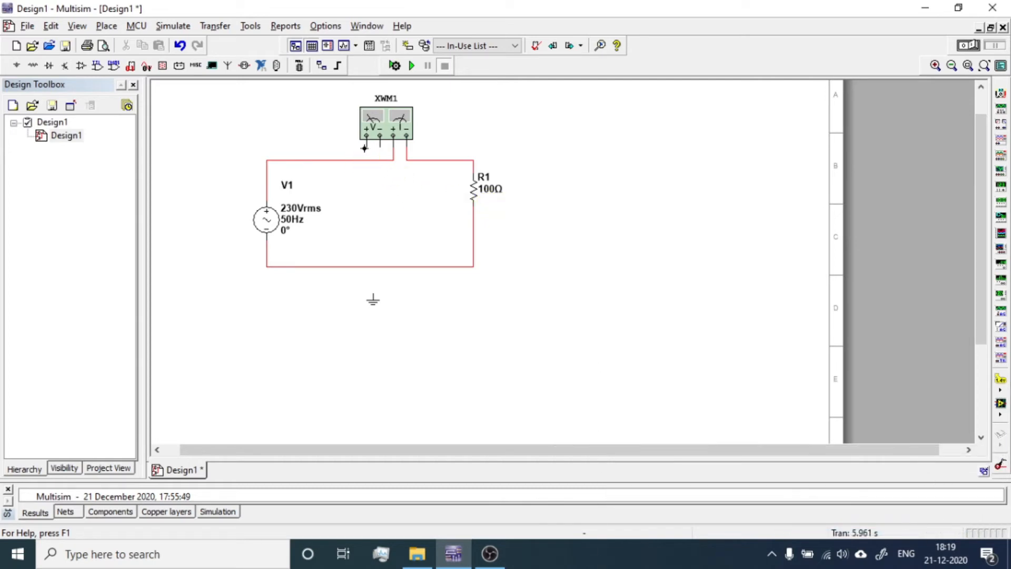
mouse_move(383, 192)
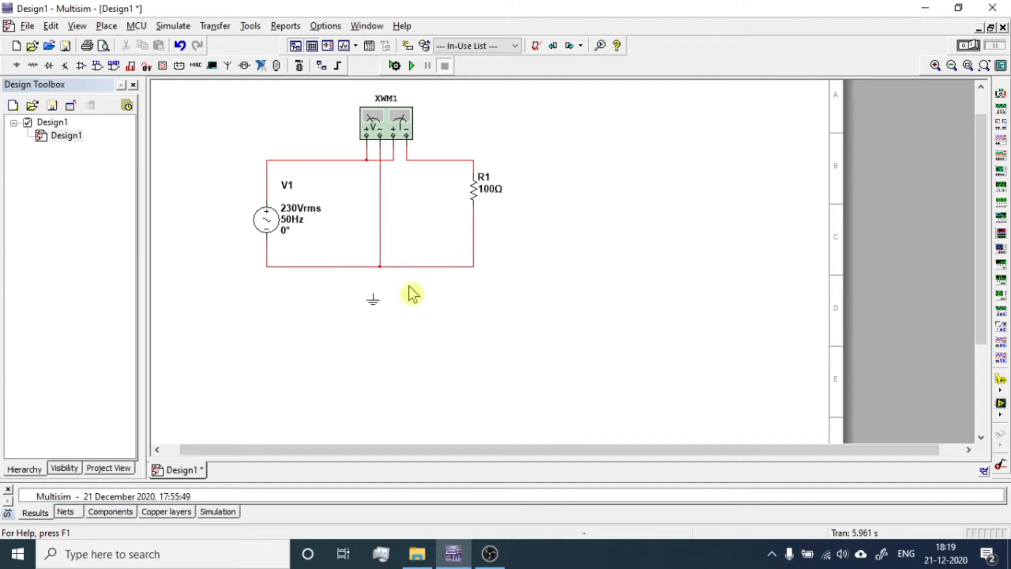
mouse_move(408, 289)
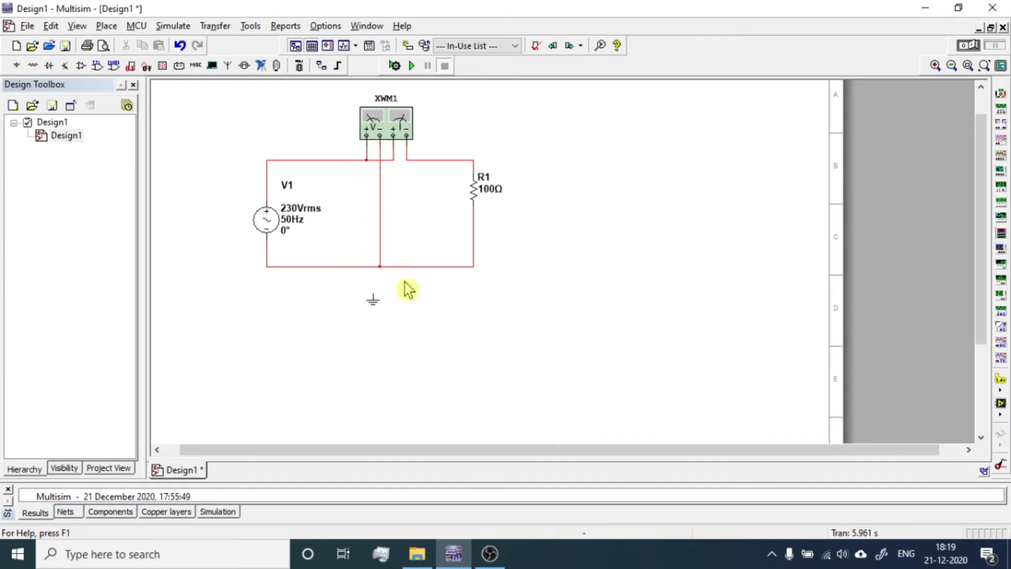
mouse_move(423, 150)
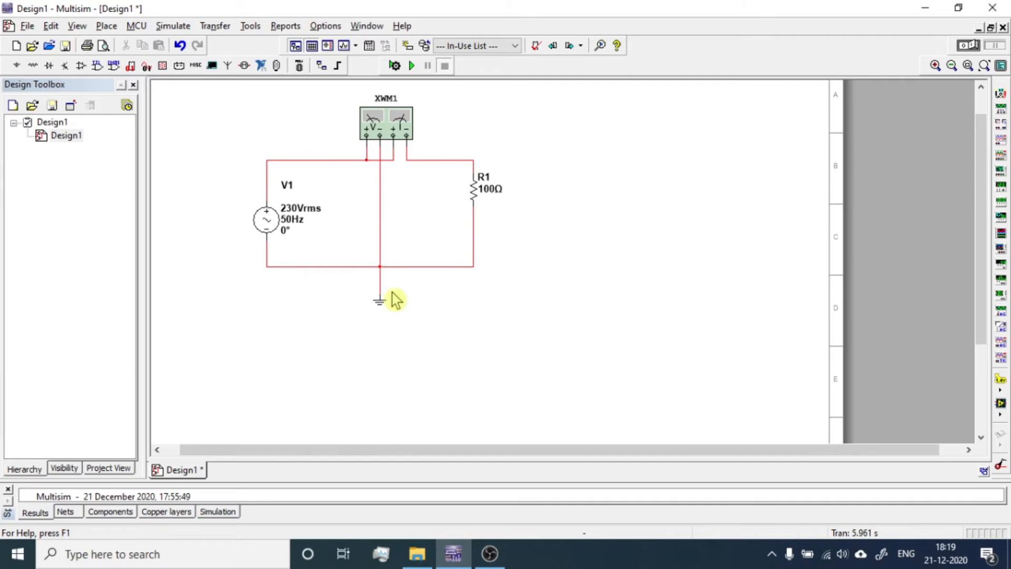
- Check V1's properties unchanged, then run the simulation for a 529 W, PF 1 reading
left_click(267, 219)
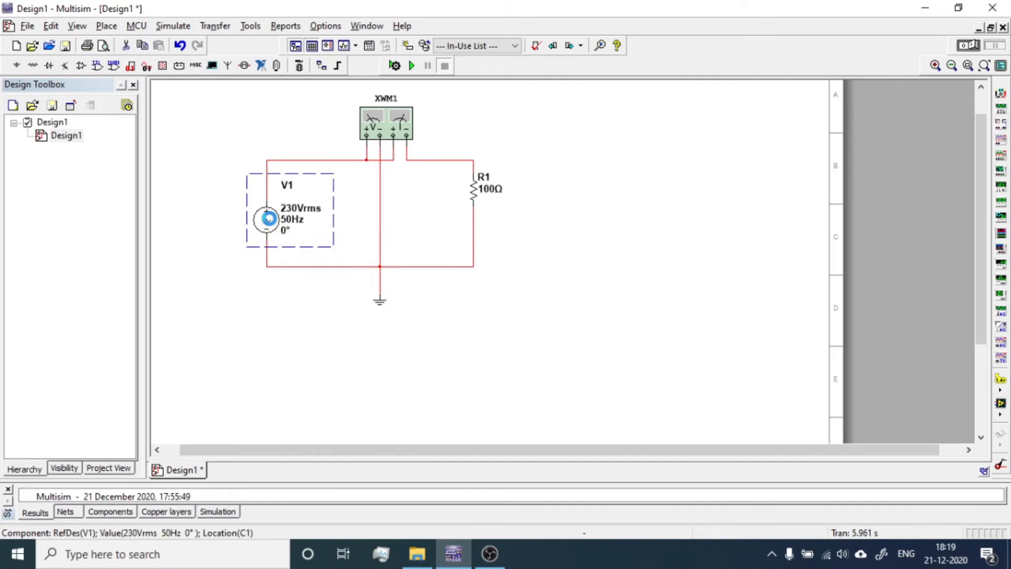
double_click(266, 219)
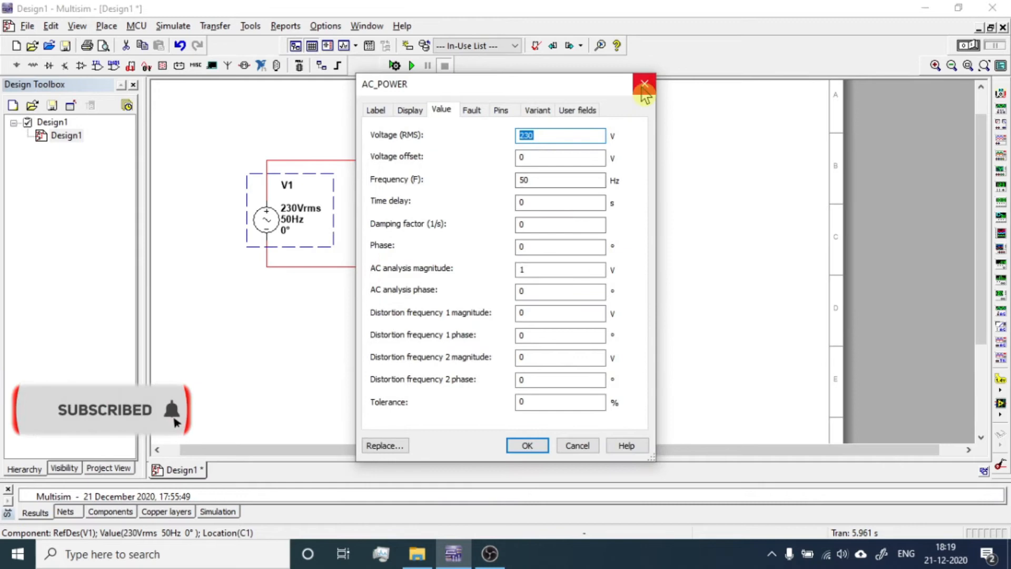
left_click(644, 84)
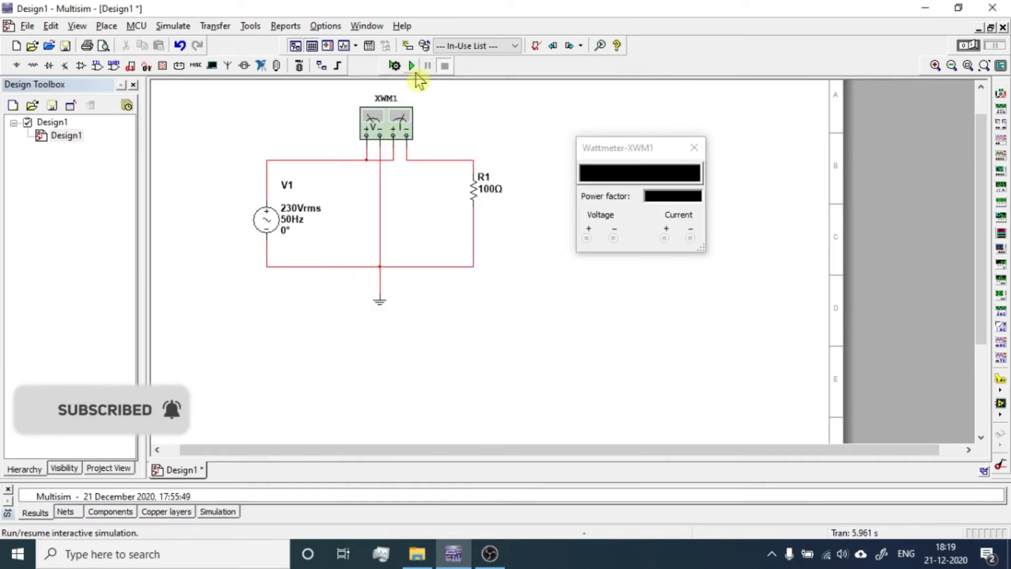
left_click(412, 65)
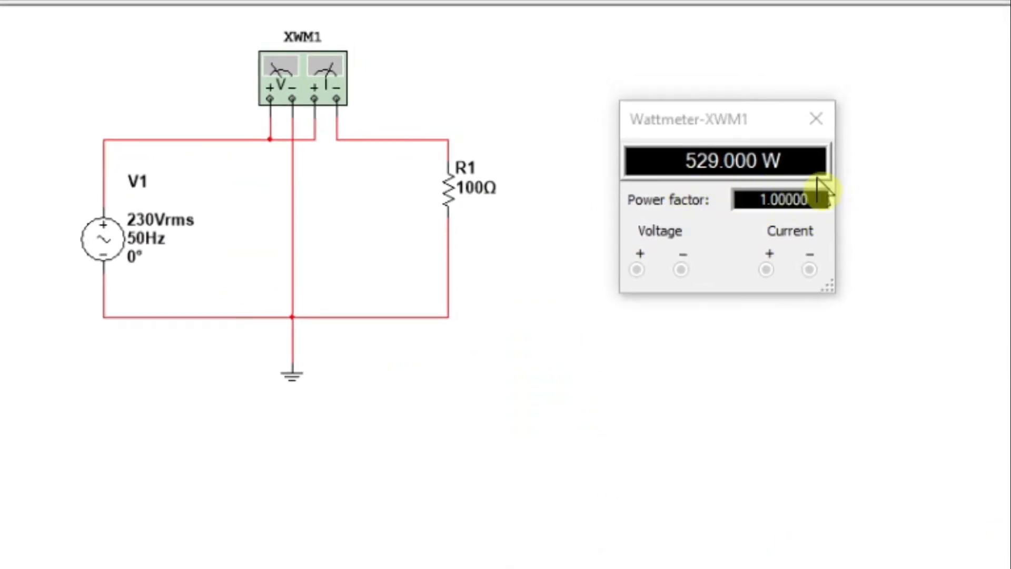
mouse_move(814, 254)
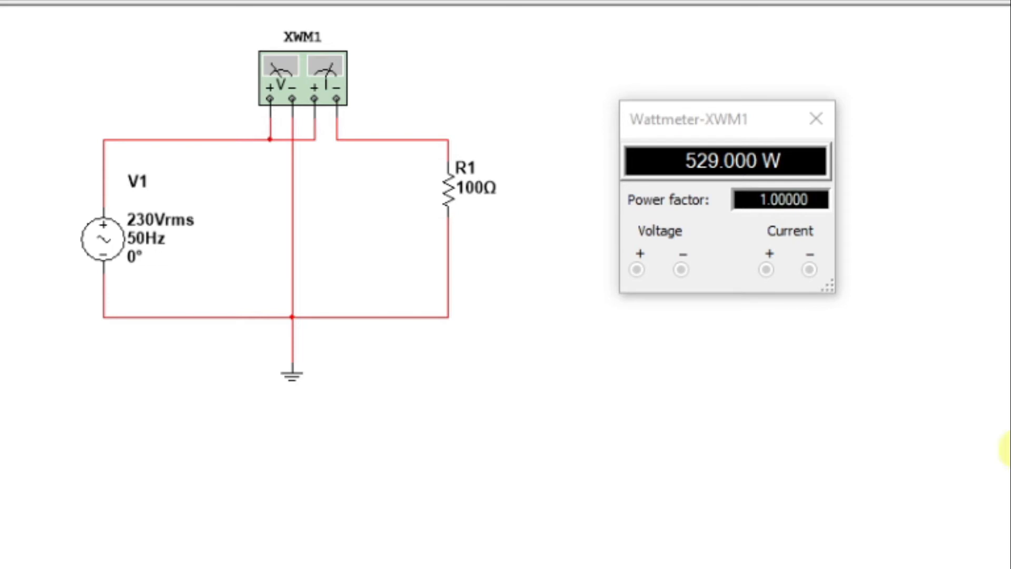
mouse_move(792, 295)
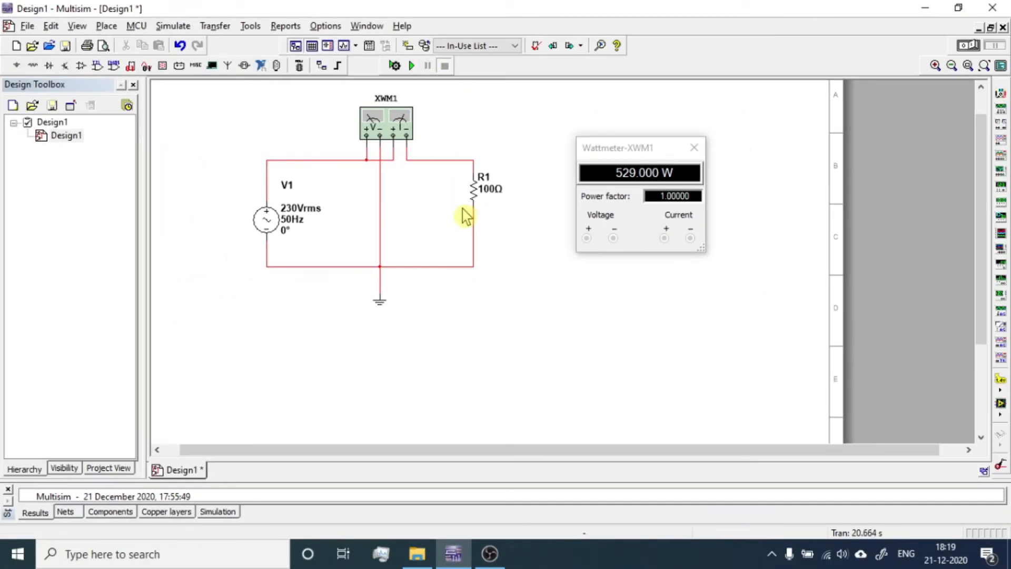
- Change resistor R1's resistance to 1 Ω
double_click(488, 187)
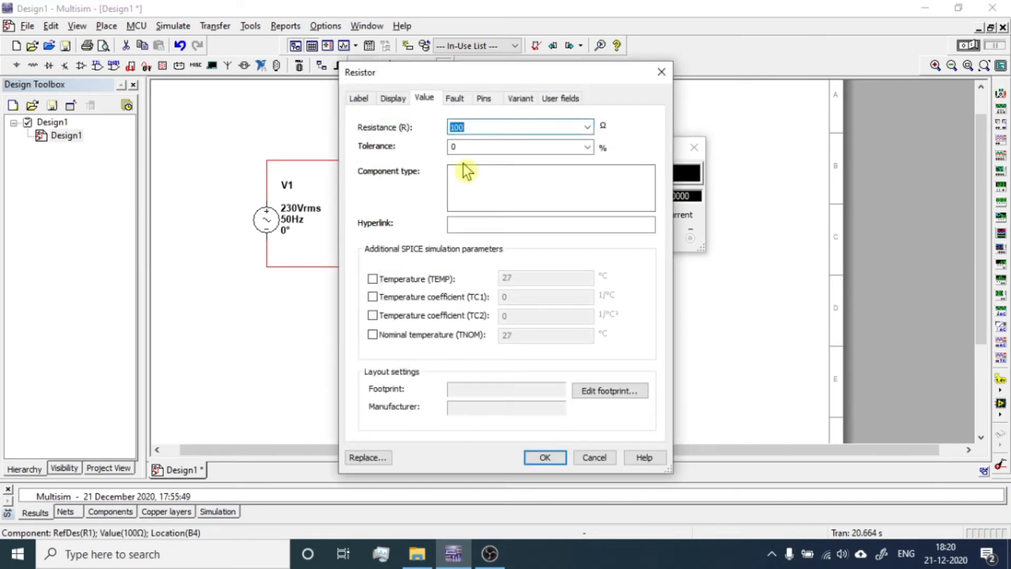
type("1")
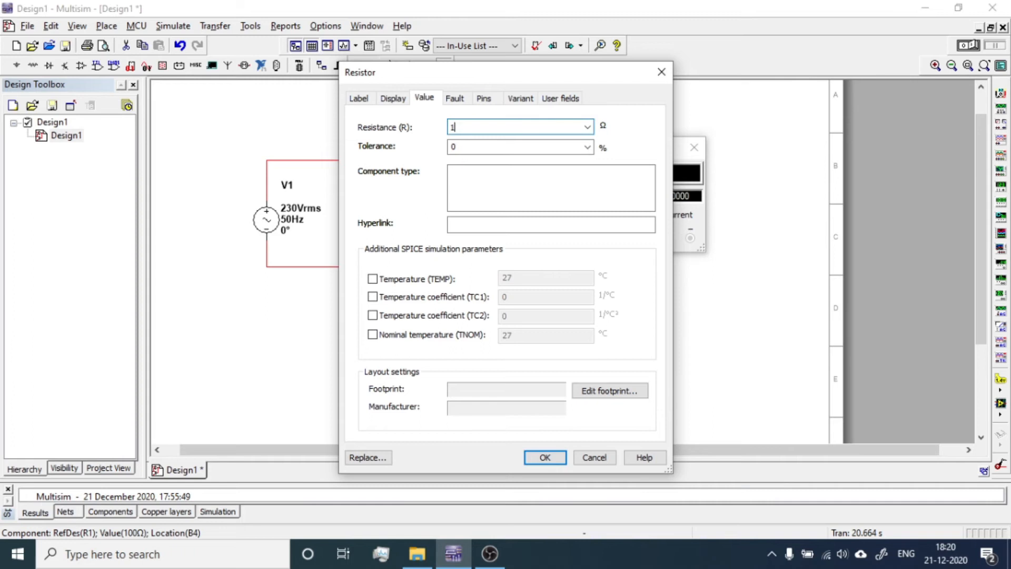
left_click(545, 457)
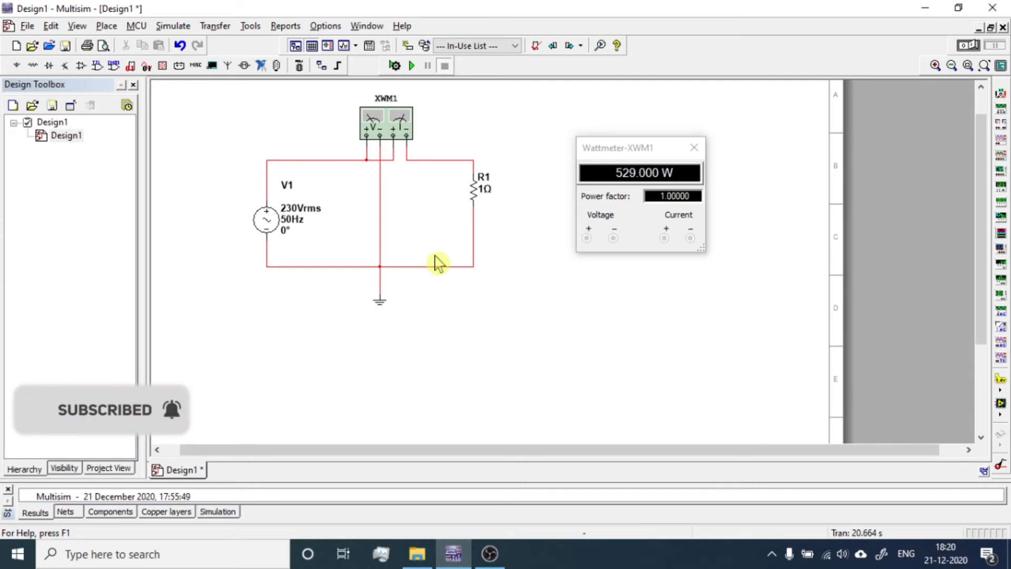
mouse_move(412, 66)
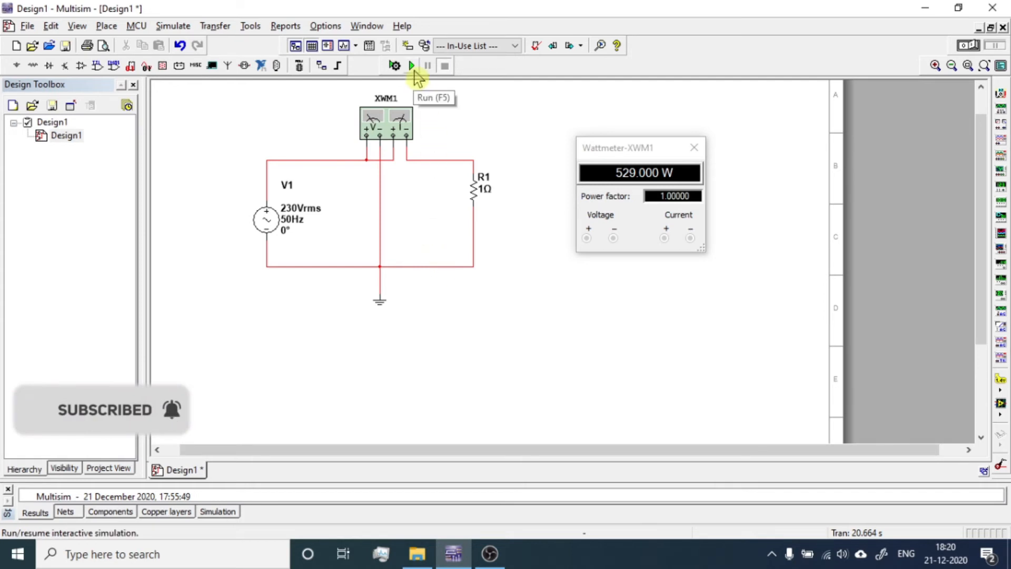
- Run and stop the simulation so XWM1 reads 52.900 kW at power factor 1.00000
left_click(411, 65)
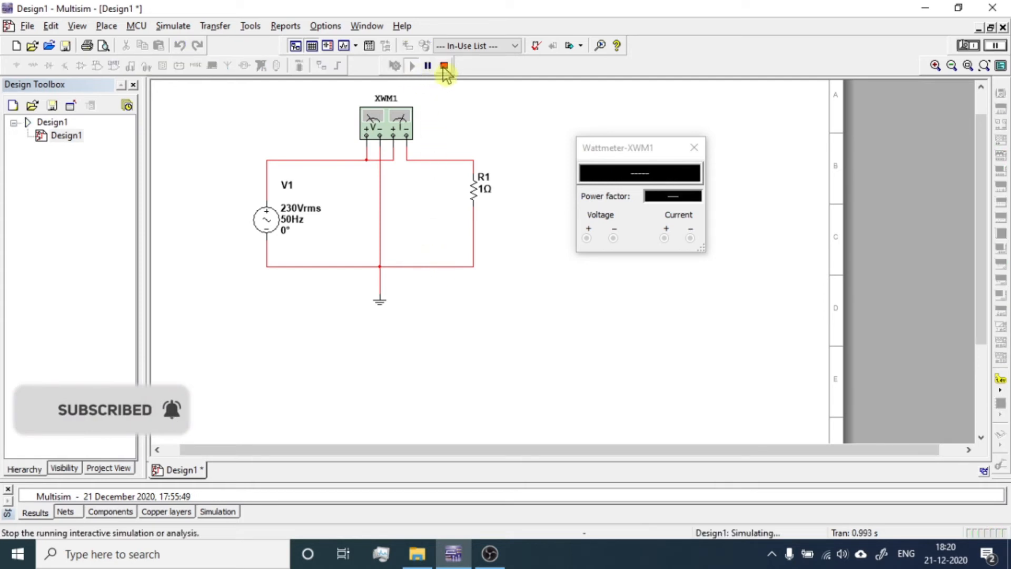
mouse_move(445, 71)
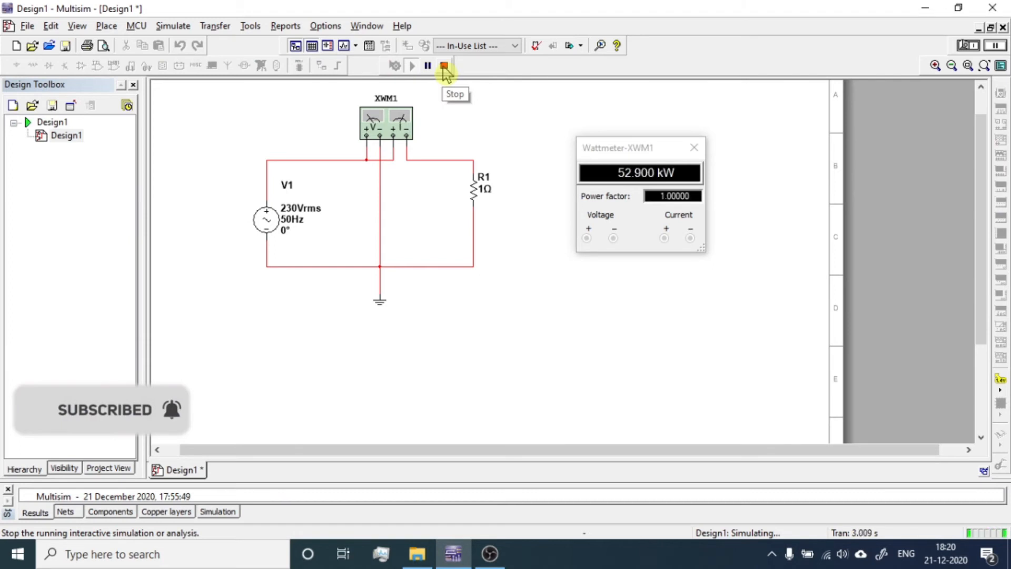
left_click(445, 65)
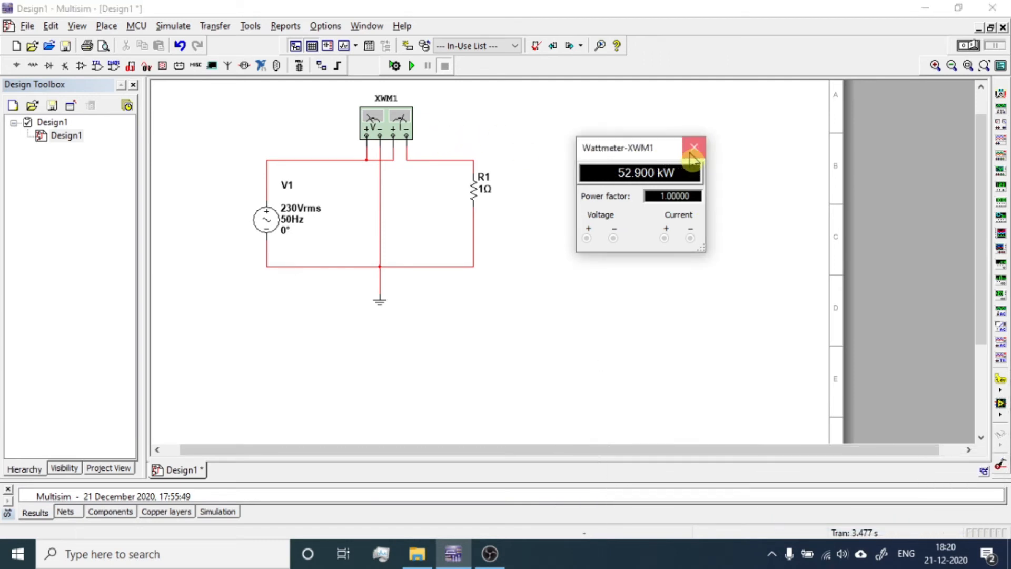
- Close the readout and pick a 5 mH INDUCTOR from the Basic group
left_click(694, 147)
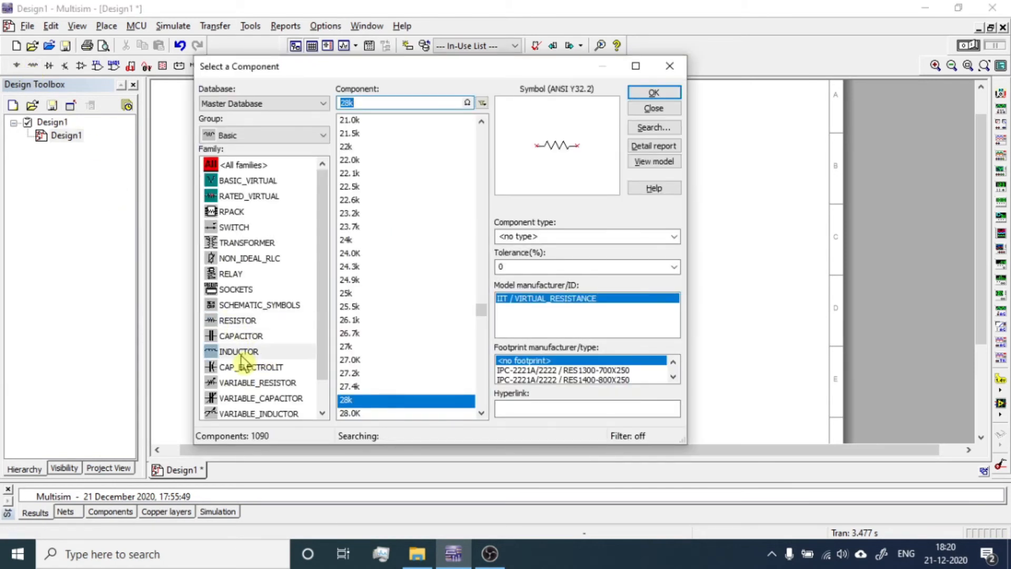
left_click(240, 351)
type("5m")
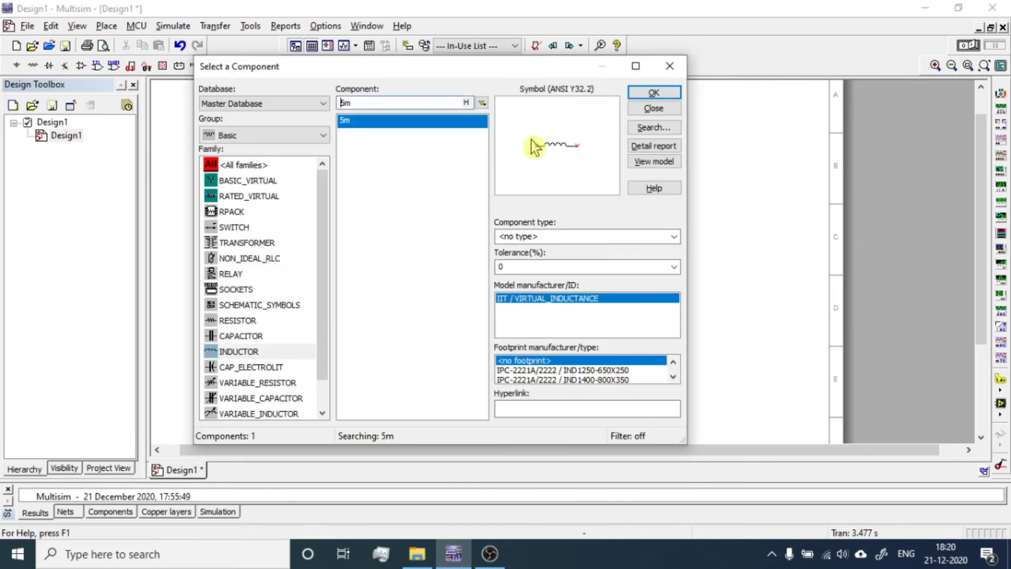
left_click(653, 92)
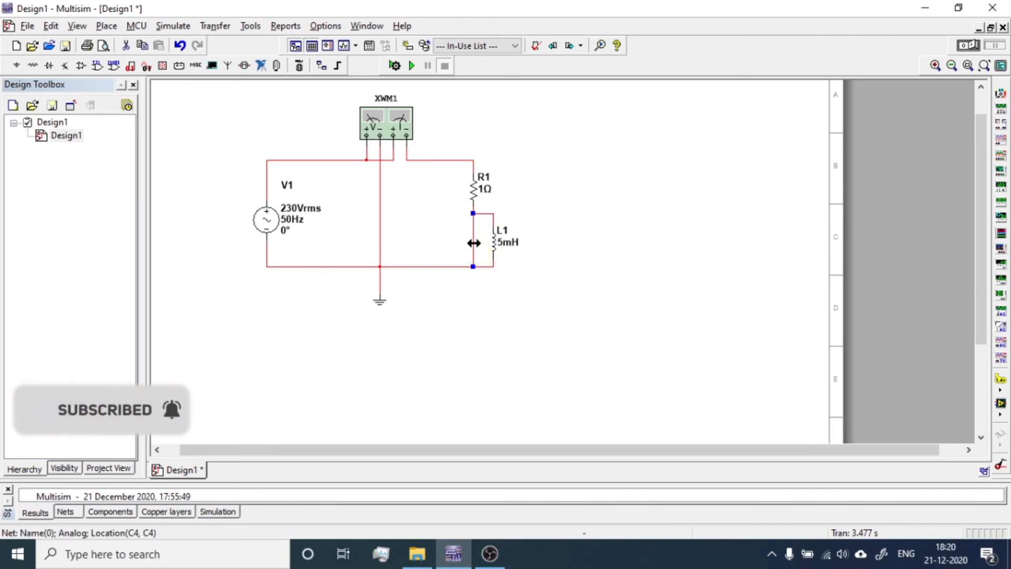
- Set inductor L1 into the wire below R1 and reopen XWM1's readings
left_click(492, 243)
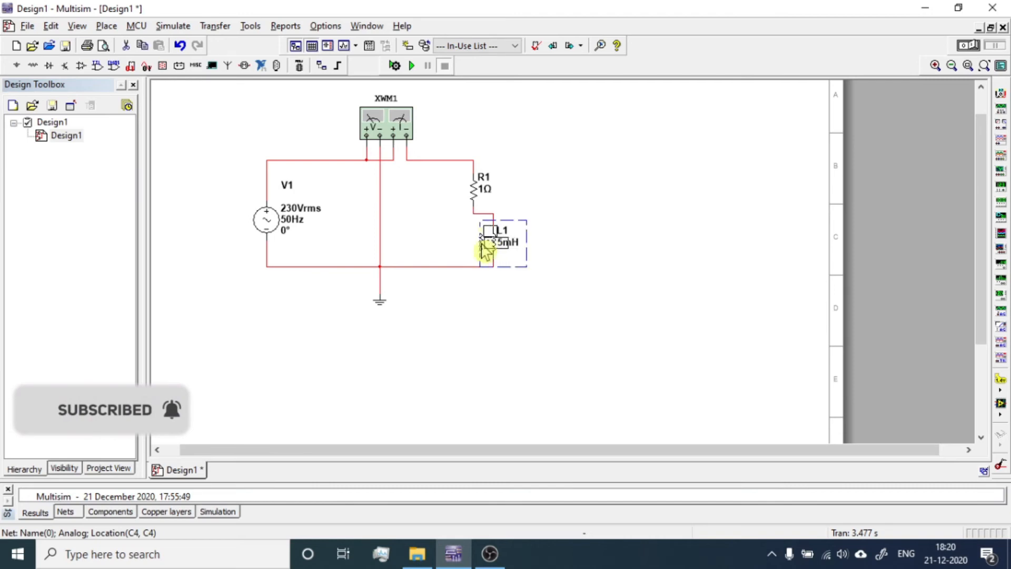
left_click(462, 264)
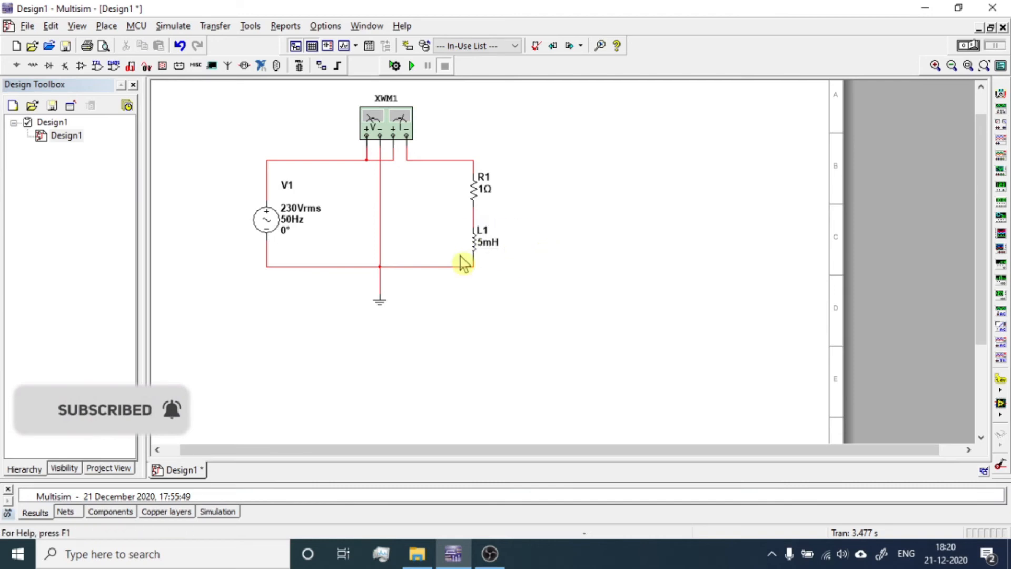
double_click(386, 124)
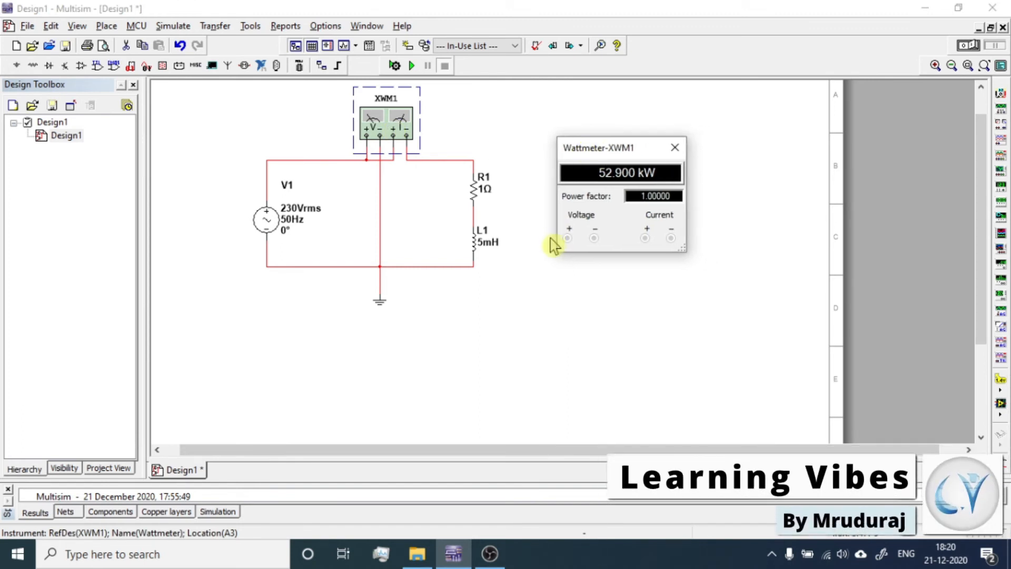
mouse_move(419, 81)
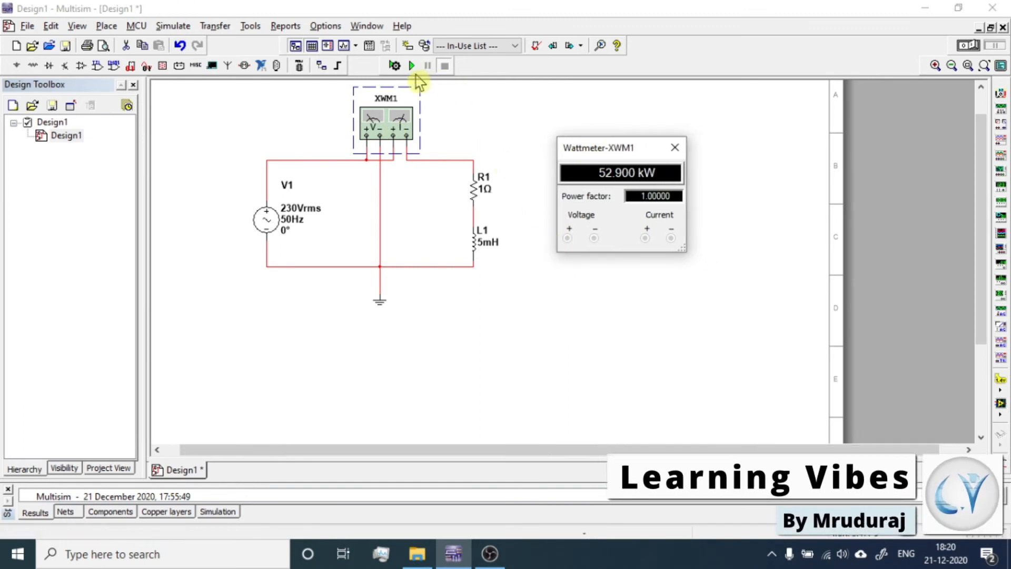
mouse_move(411, 66)
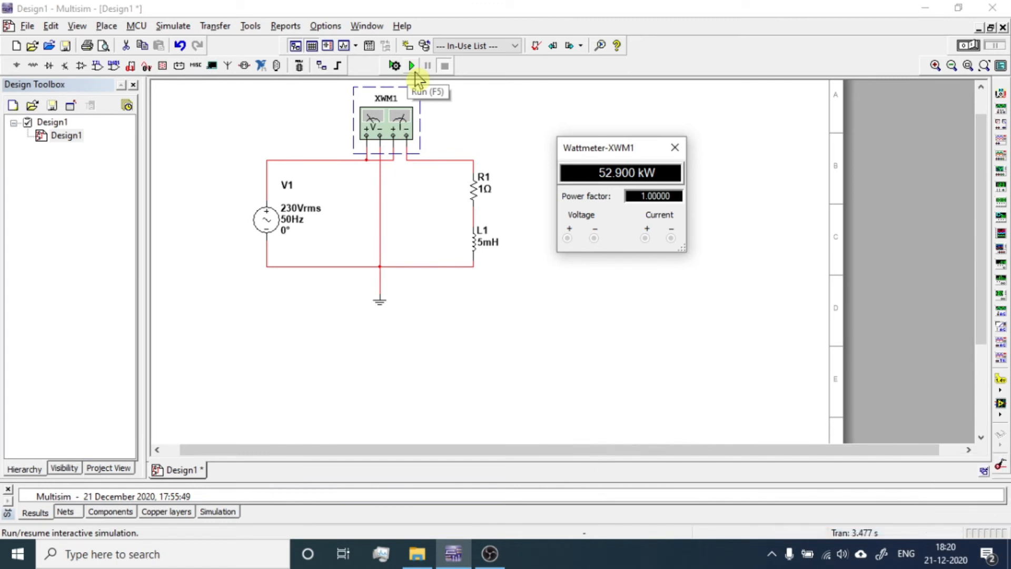
- Run the R–L circuit until the wattmeter settles, then stop the simulation
left_click(412, 66)
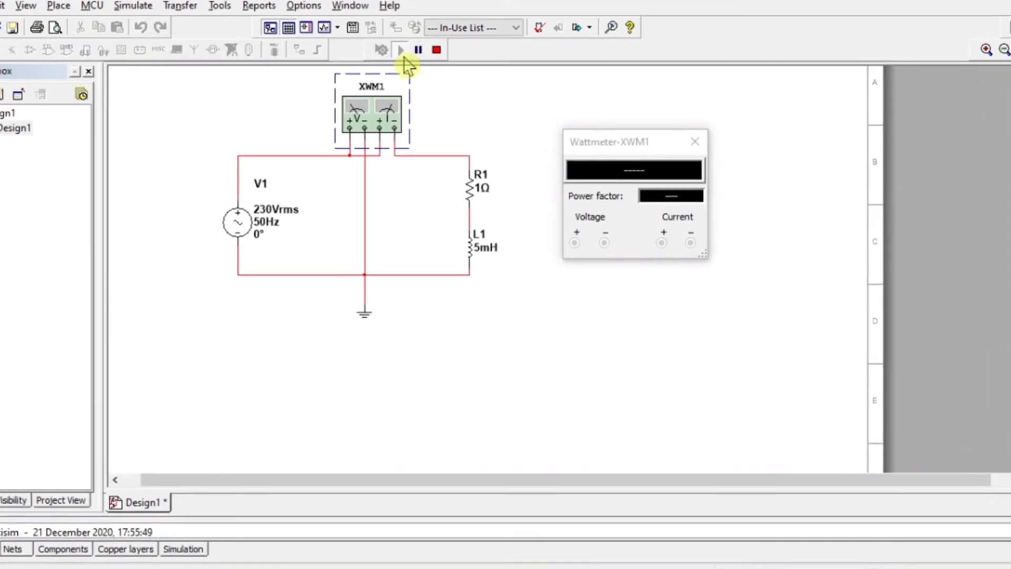
left_click(400, 49)
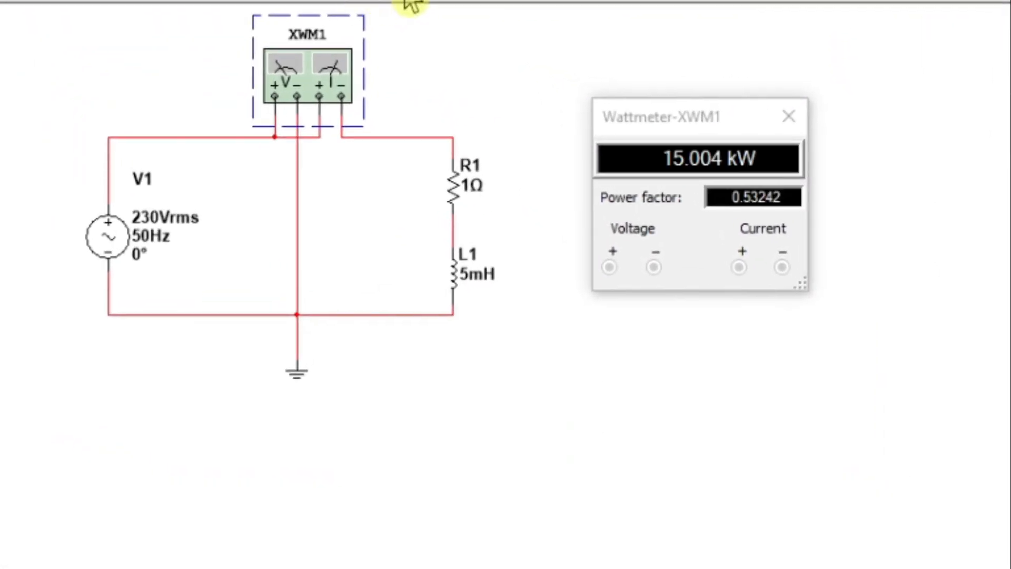
mouse_move(614, 234)
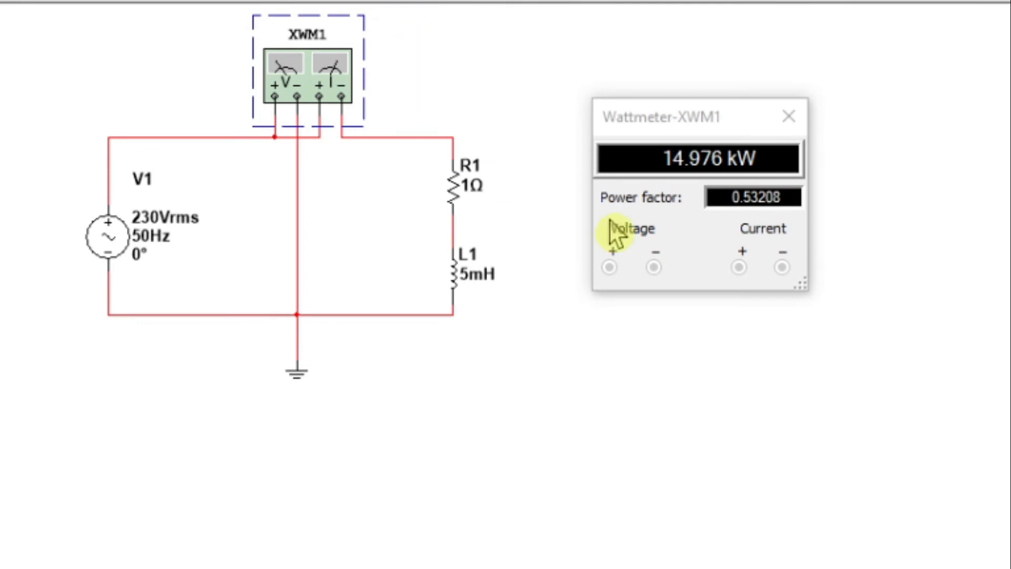
mouse_move(650, 201)
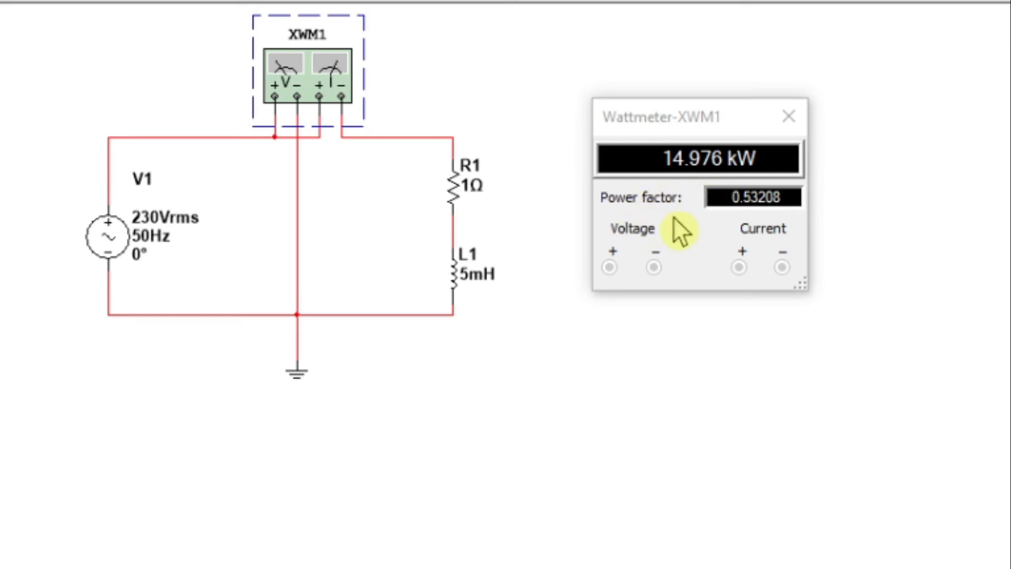
mouse_move(802, 200)
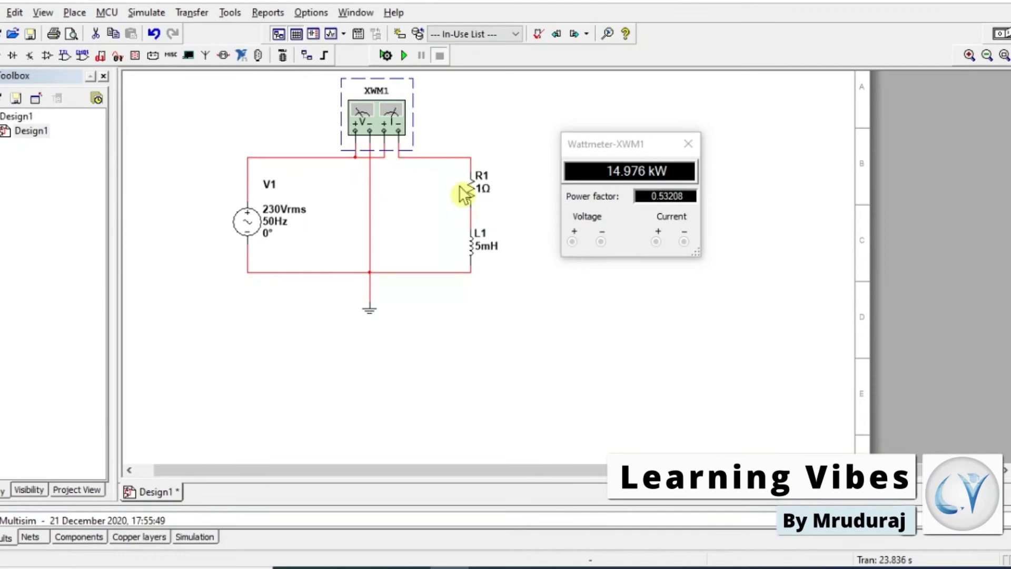
- Set inductor L1 to 1 mH in its properties and rerun the simulation
double_click(480, 239)
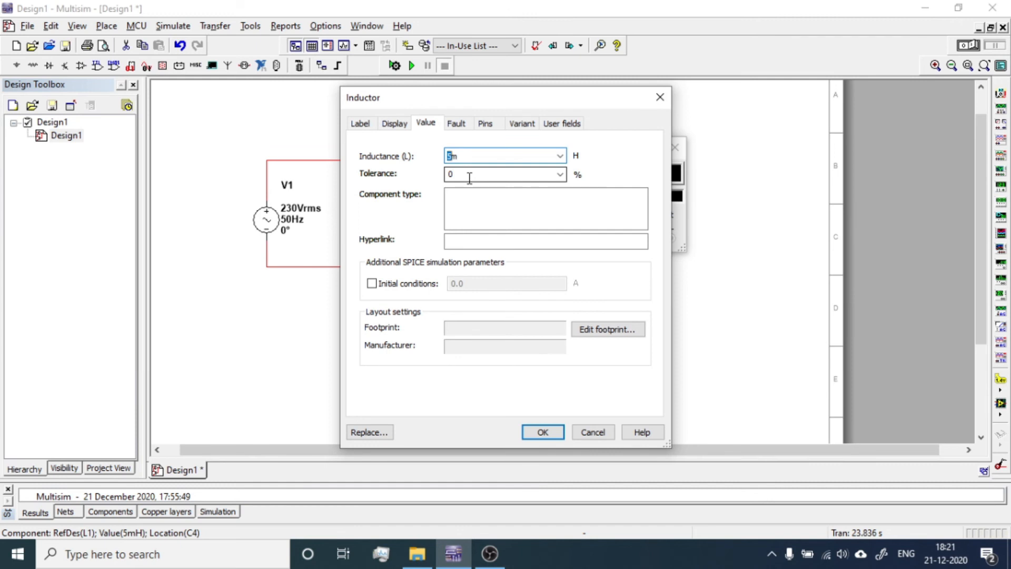
type("1m")
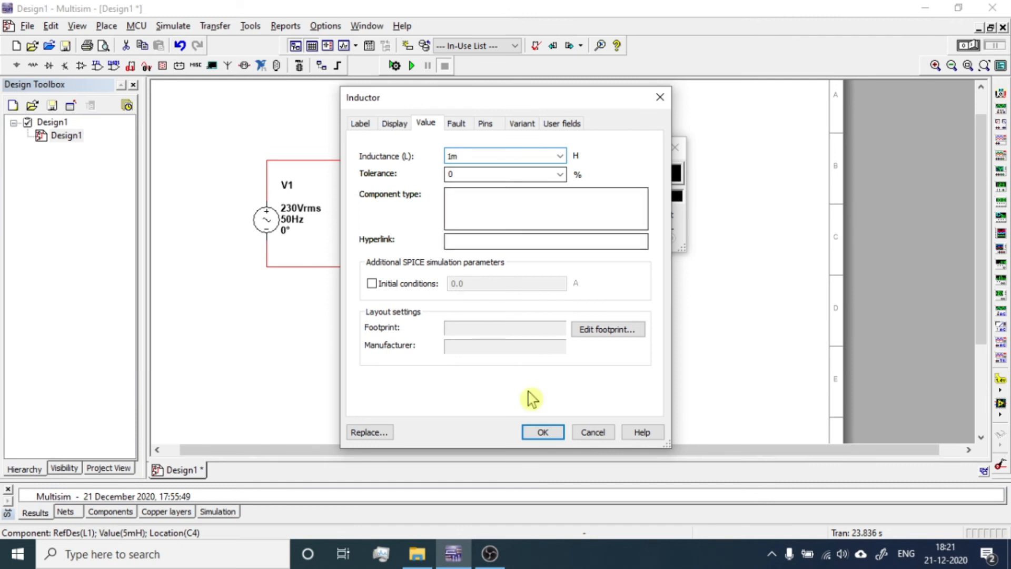
left_click(541, 432)
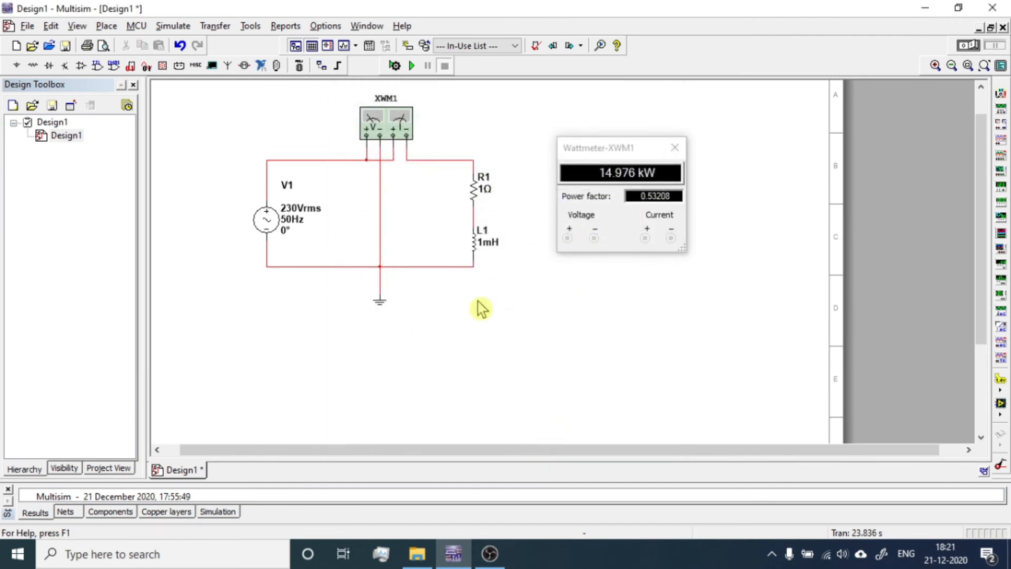
left_click(412, 65)
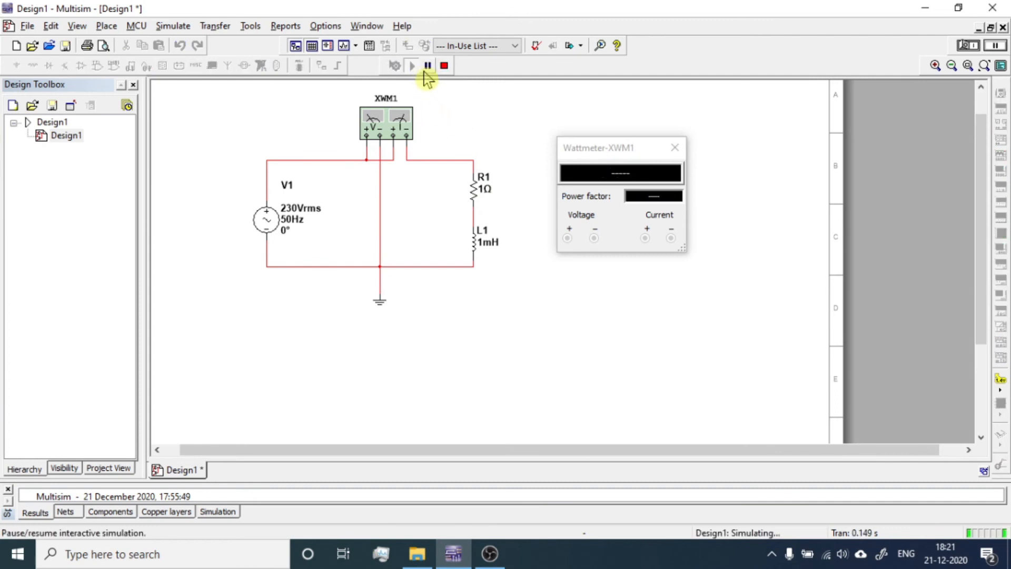
mouse_move(445, 65)
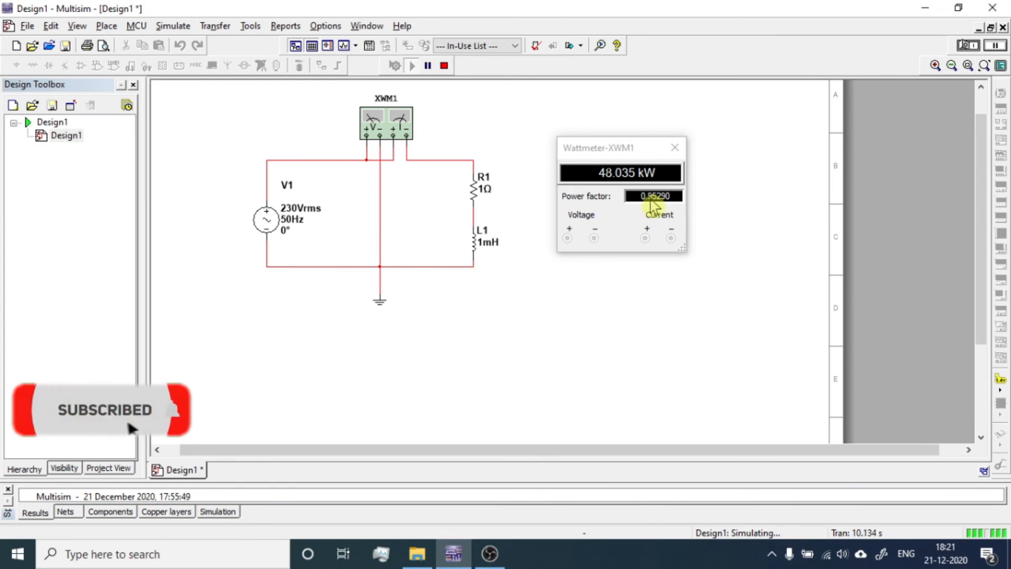
mouse_move(549, 149)
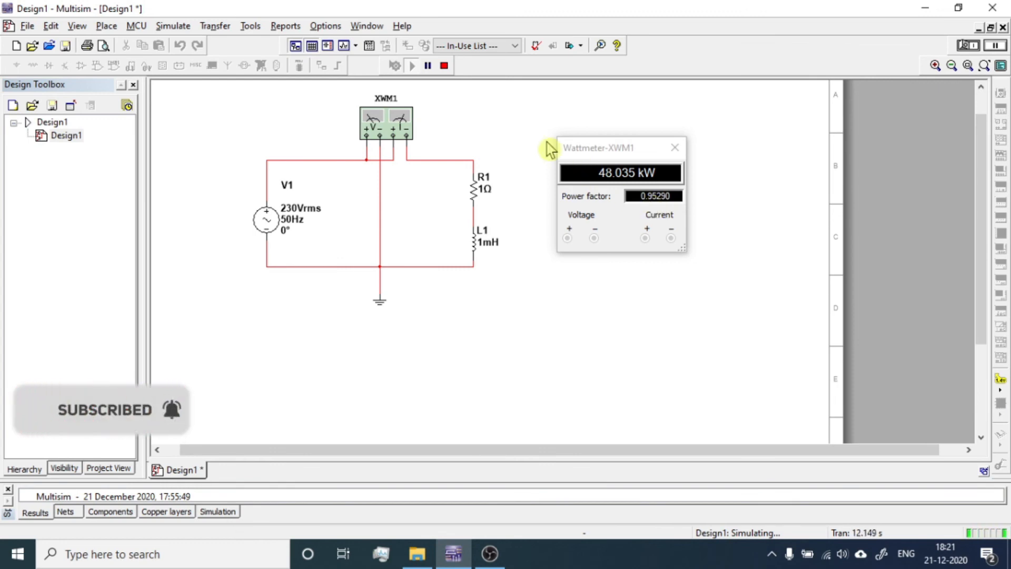
mouse_move(443, 65)
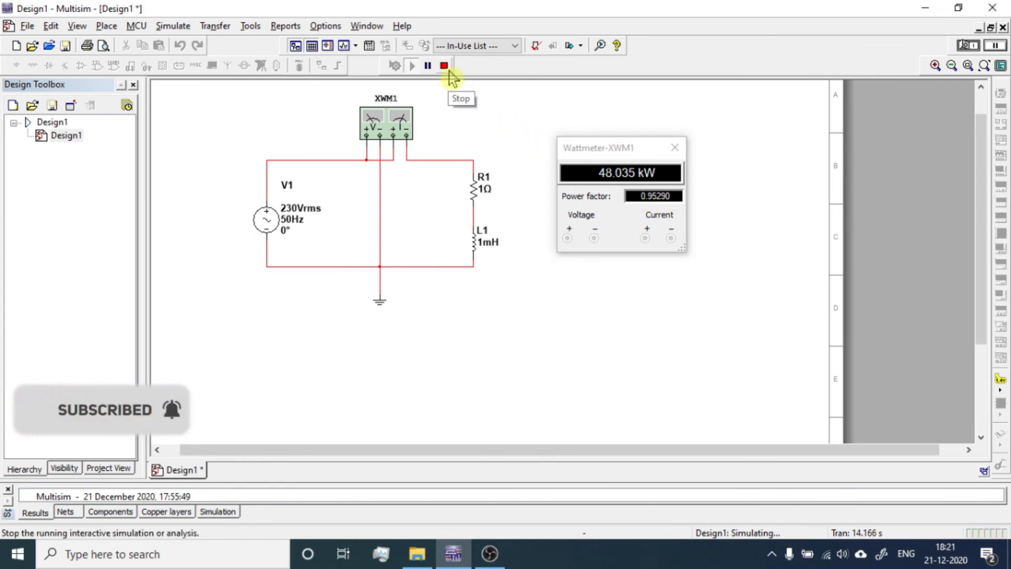
mouse_move(336, 128)
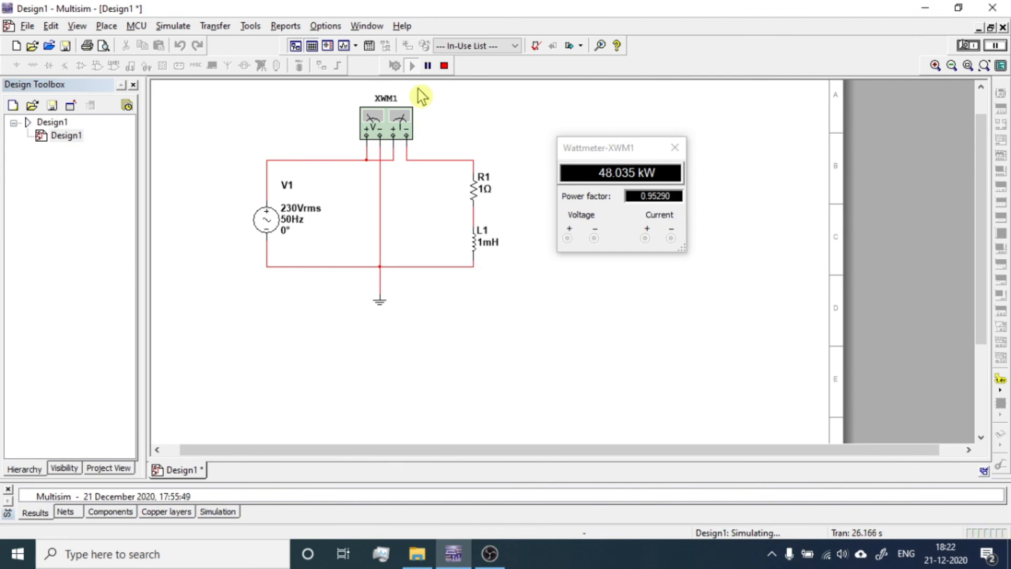
mouse_move(438, 86)
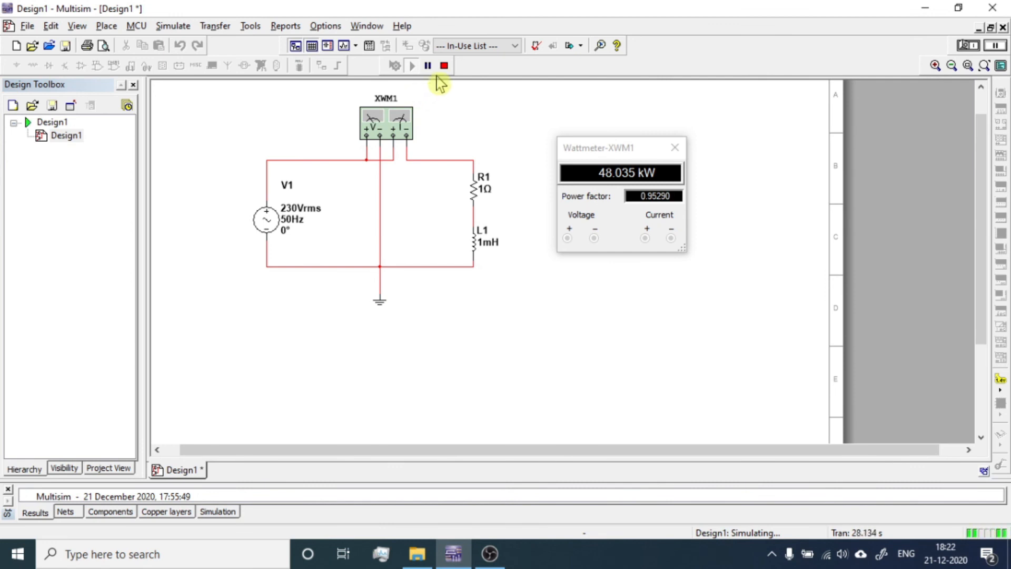